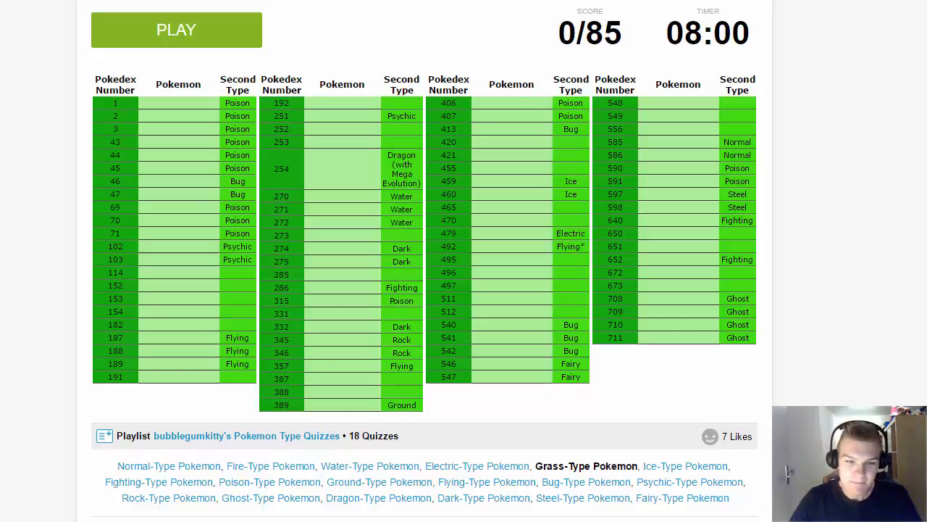
- Start the quiz and enter the Bulbasaur, Chikorita and Treecko evolution lines
click(176, 30)
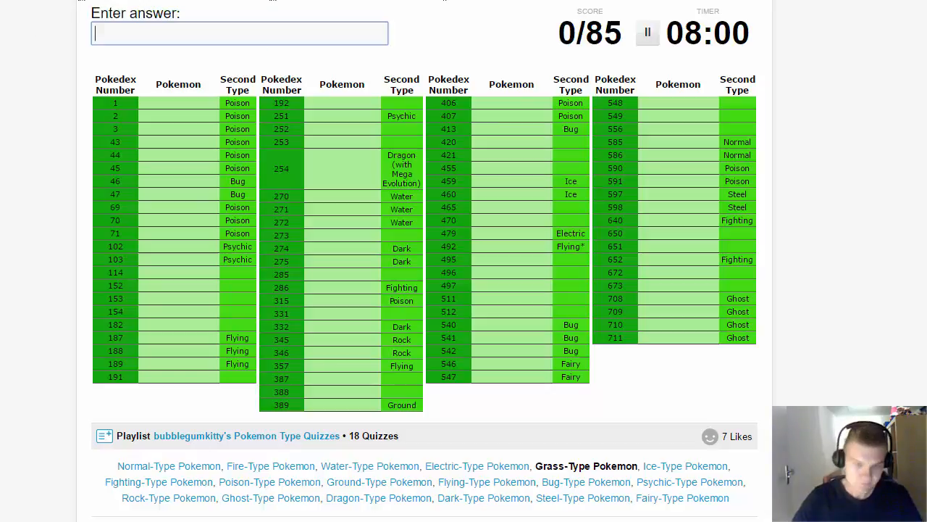
text(bulbasua)
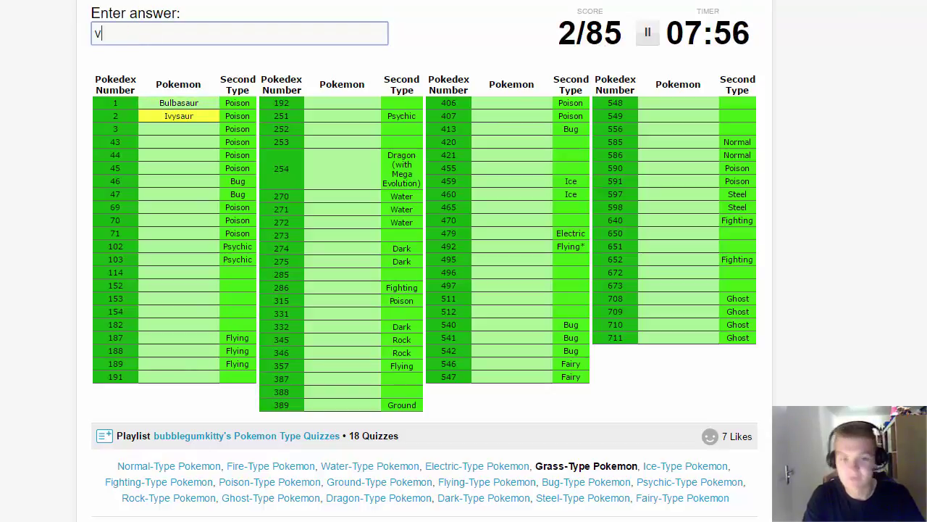
text(enusaur)
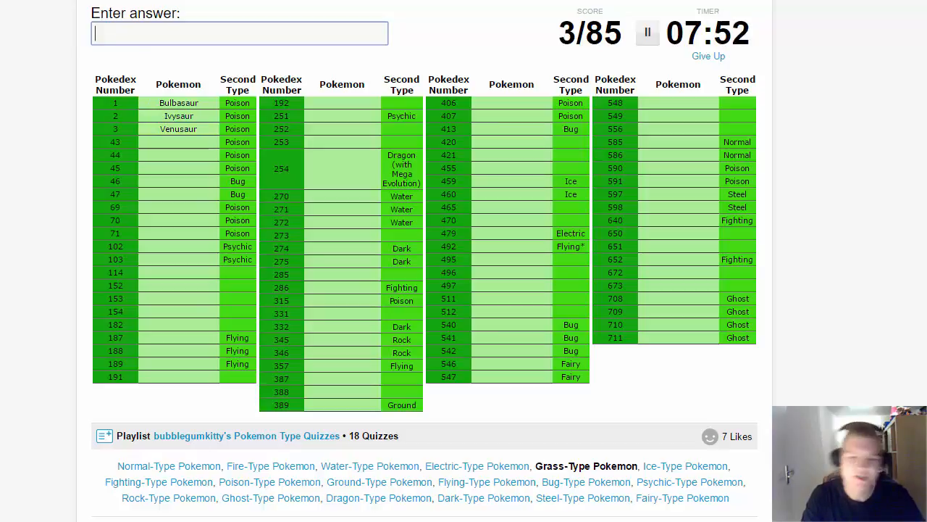
text(chikorit)
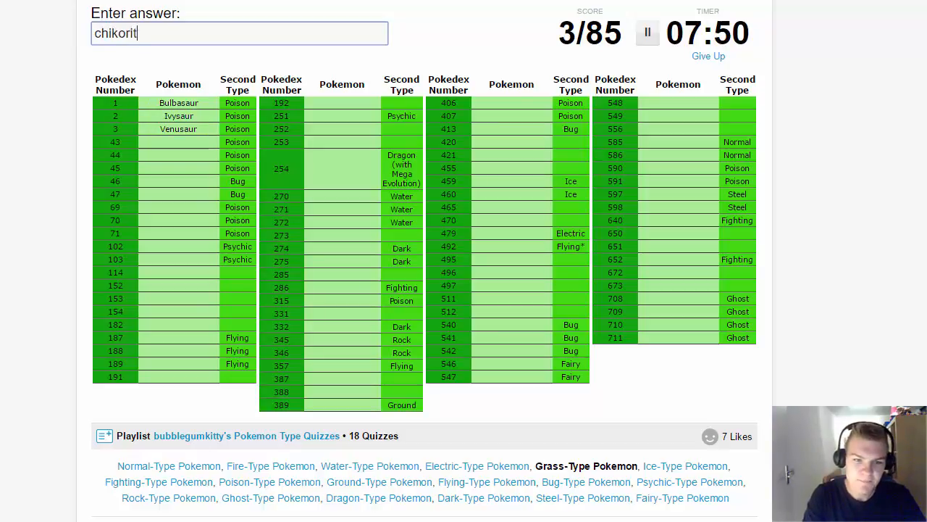
text(meg)
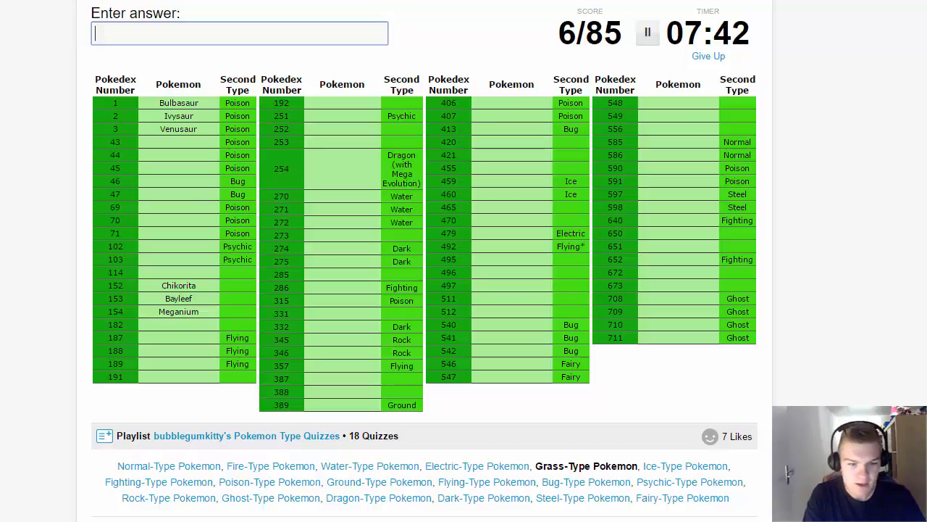
text(t)
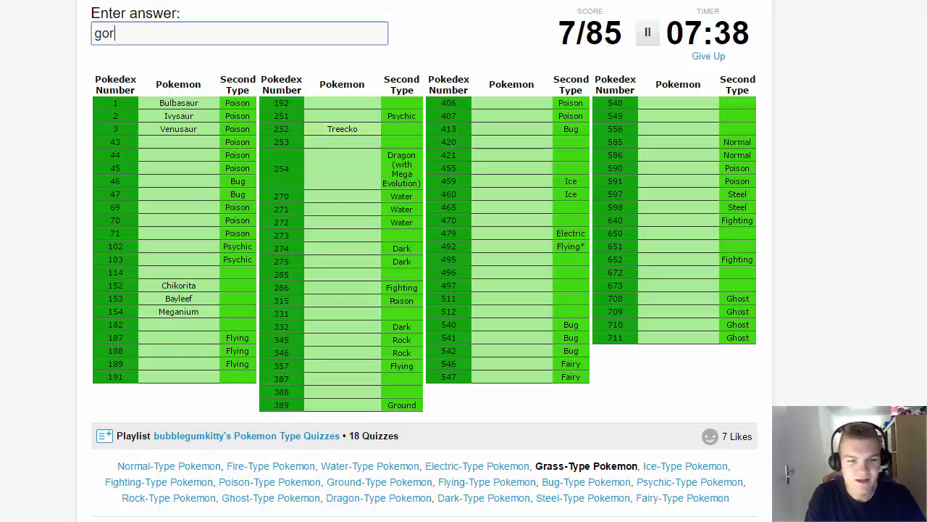
text(rovy)
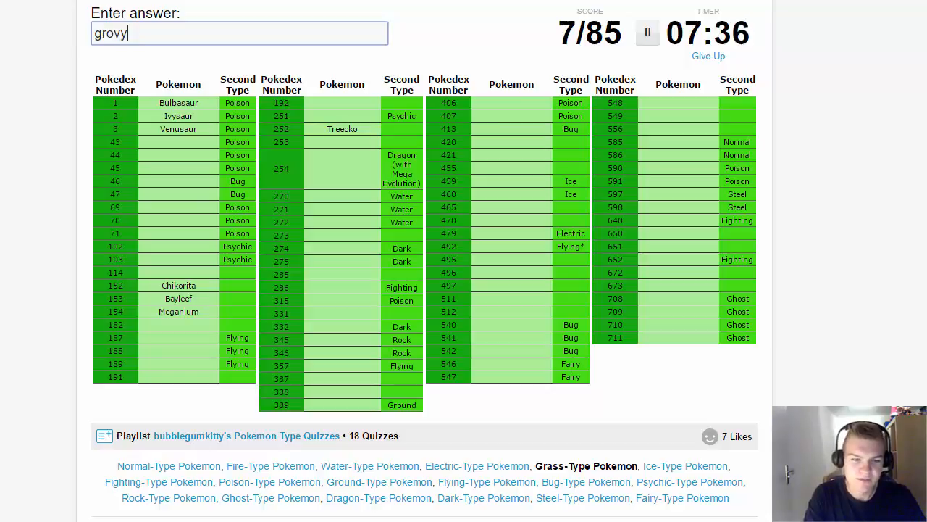
text(scept)
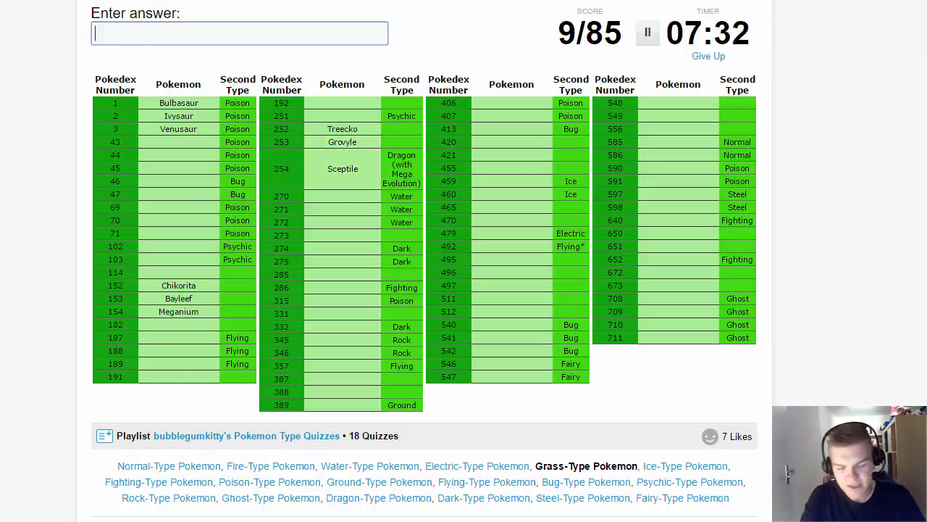
- Enter Turtwig, Serperior, Chespin and Quilladin, plus Oddish
text(Turtwig)
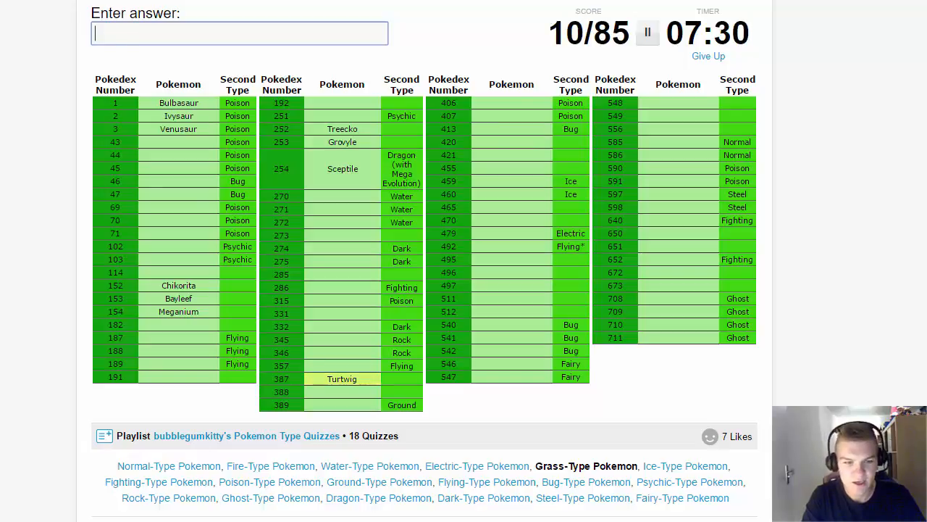
text(t)
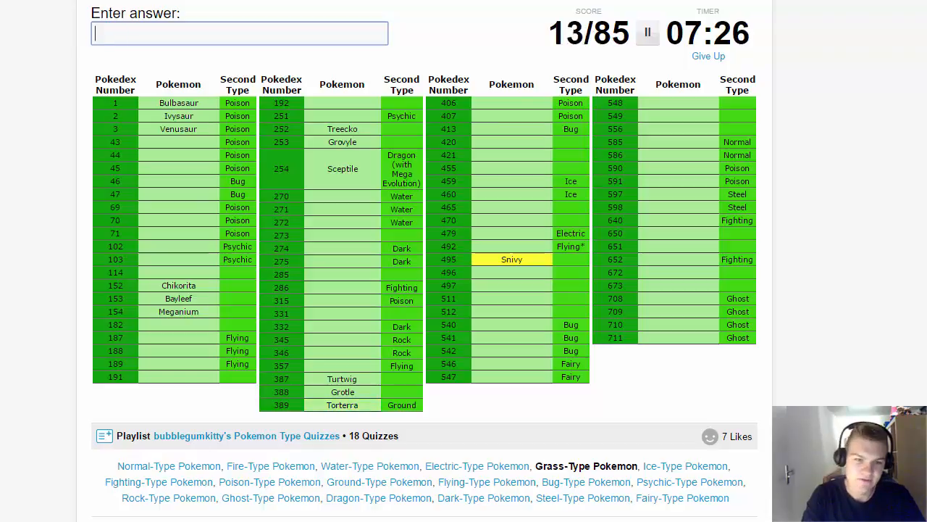
text(serperior)
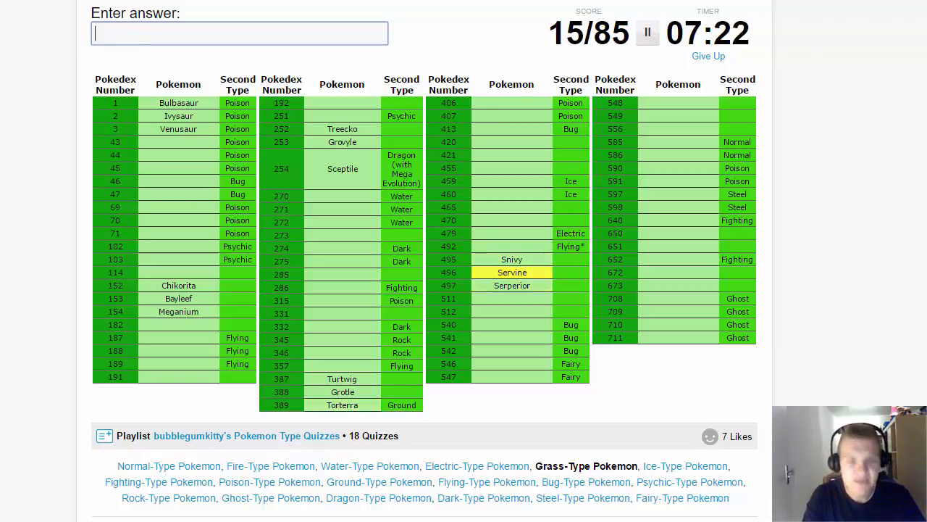
text(Chespin)
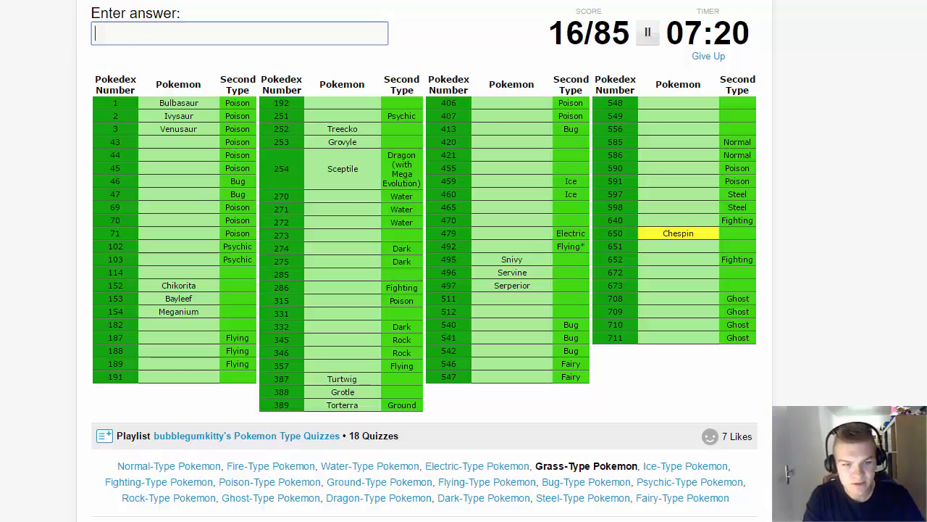
text(quilladin)
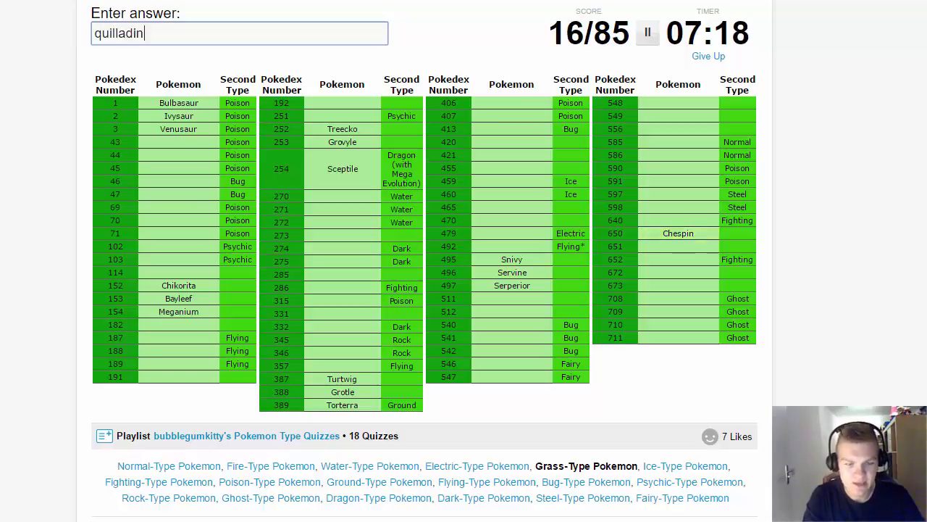
text(quilladin)
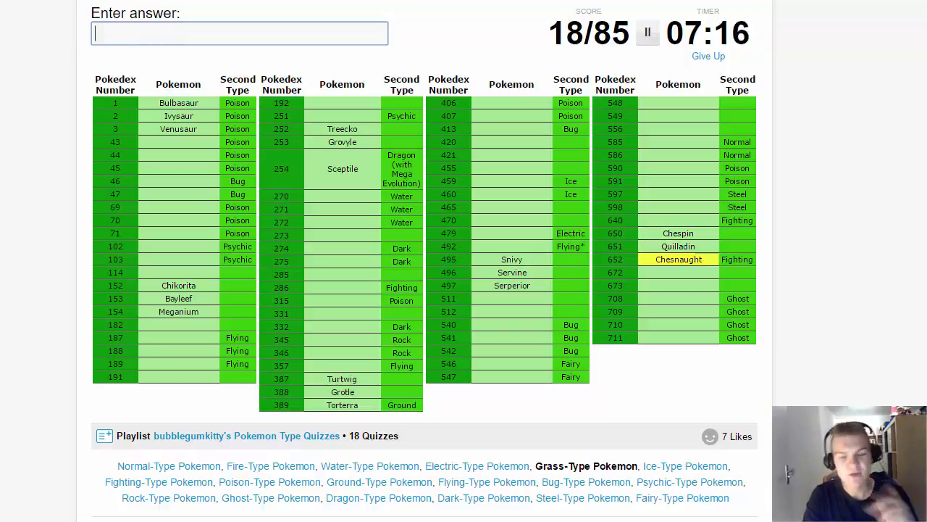
text(Oddish)
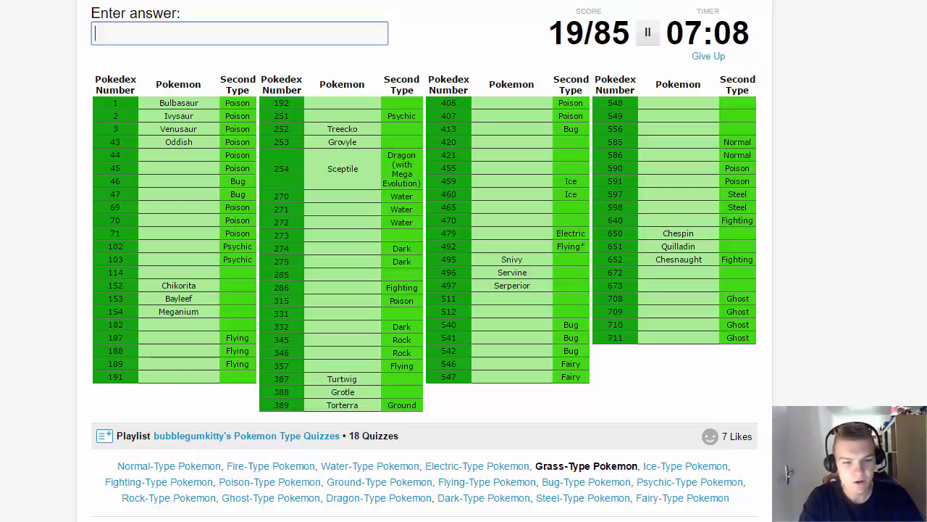
- Enter Vileplume, Bellossom, Parasect, Bellsprout, Weepinbell and Victreebel
text(vi)
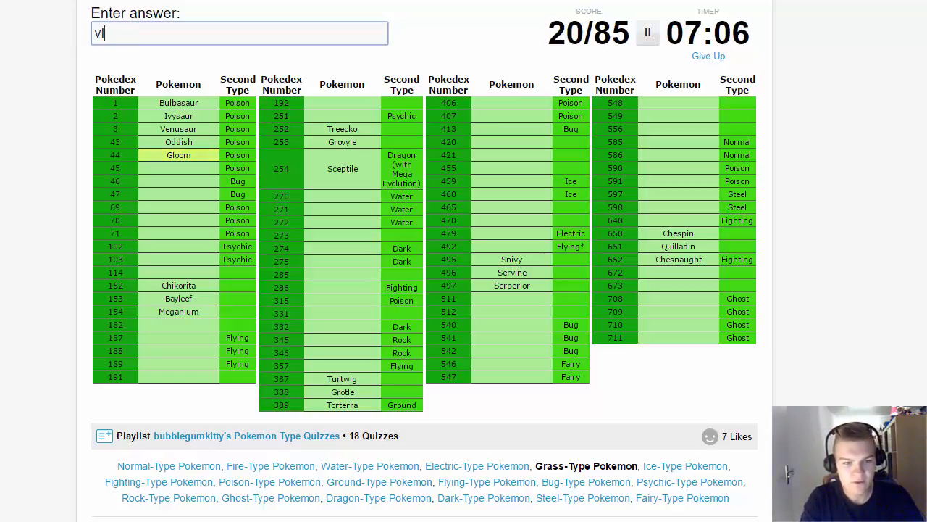
text(bel)
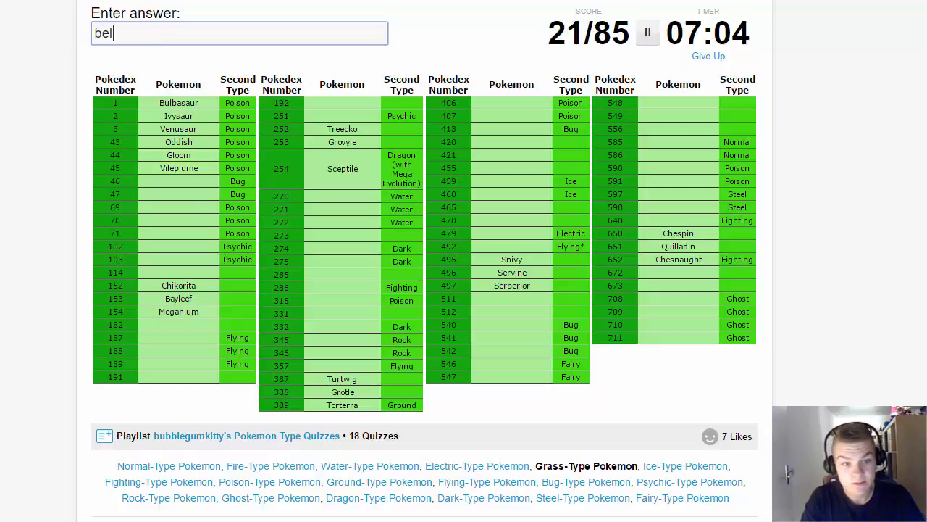
text(bellossom)
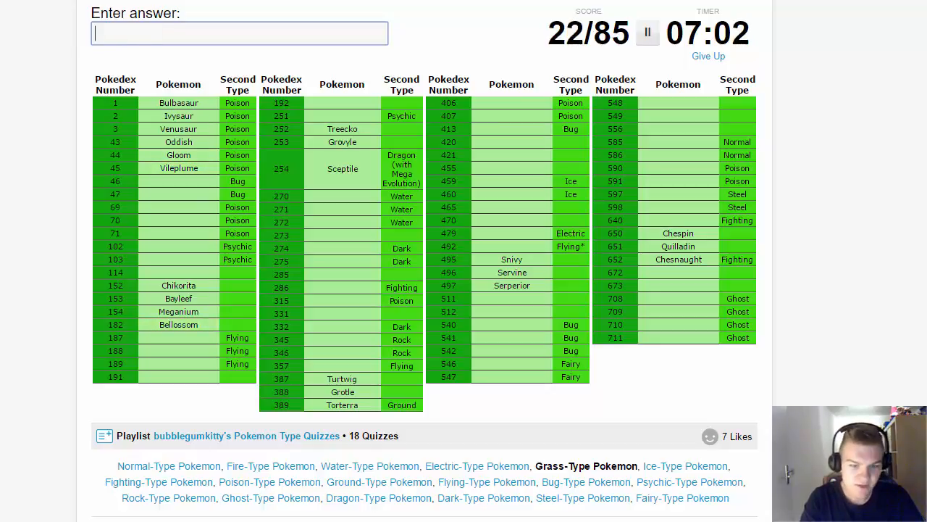
text(p)
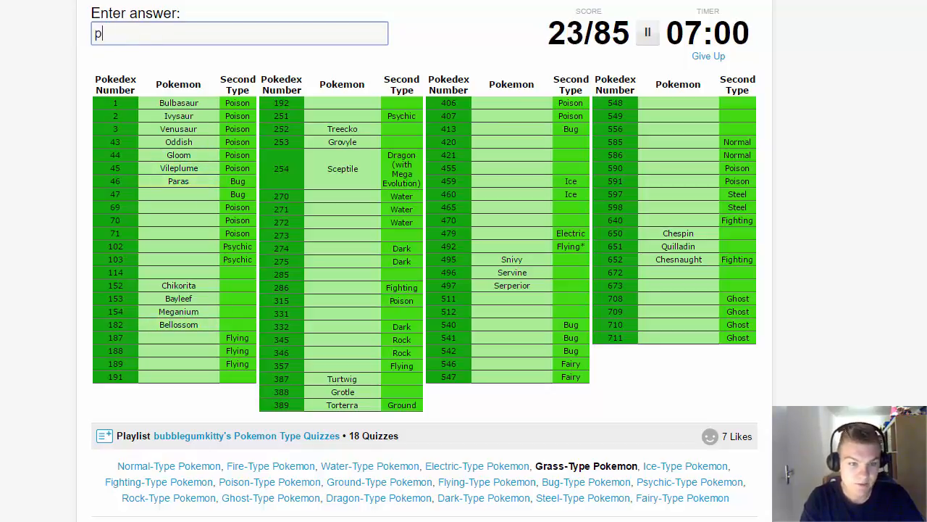
text(parasect)
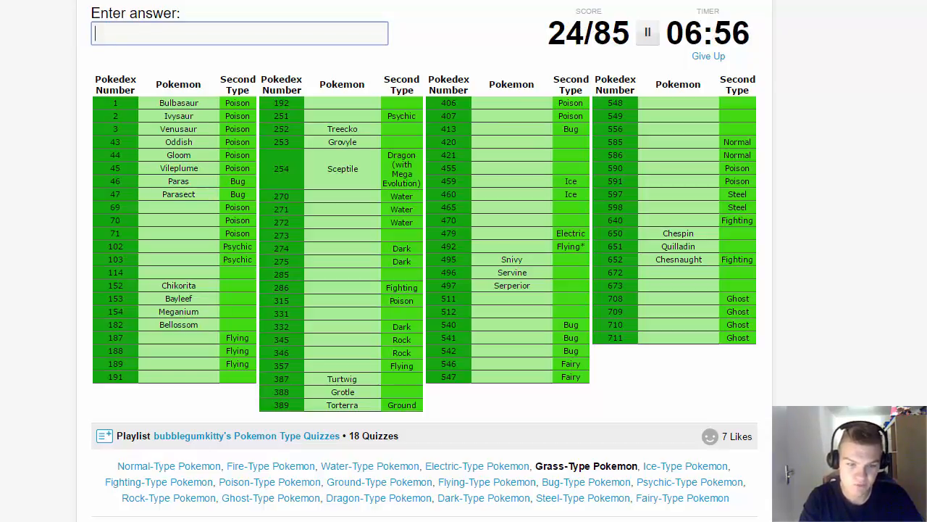
text(bellsporu)
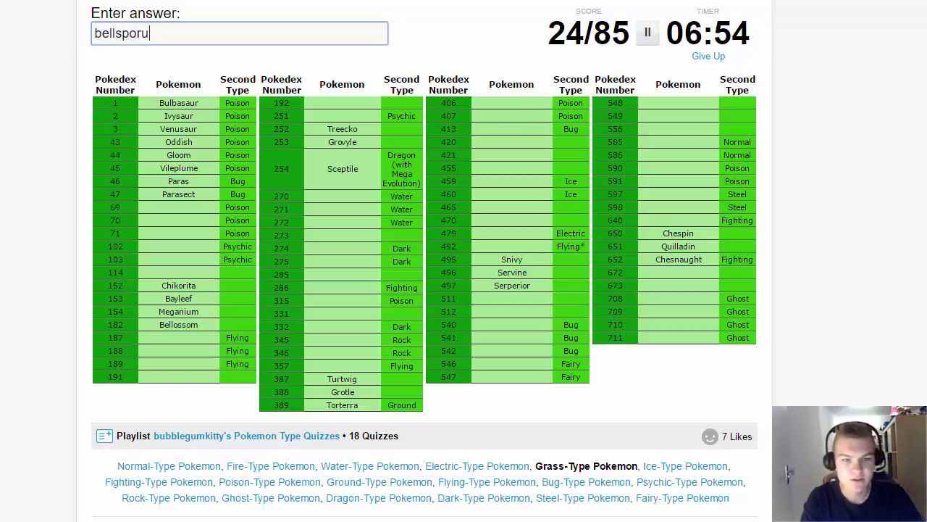
text(weepinb)
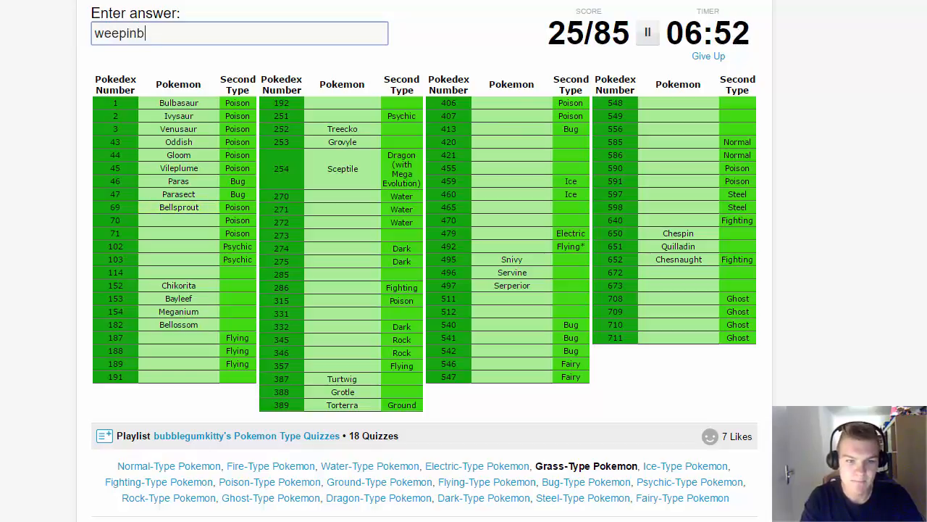
text(vict)
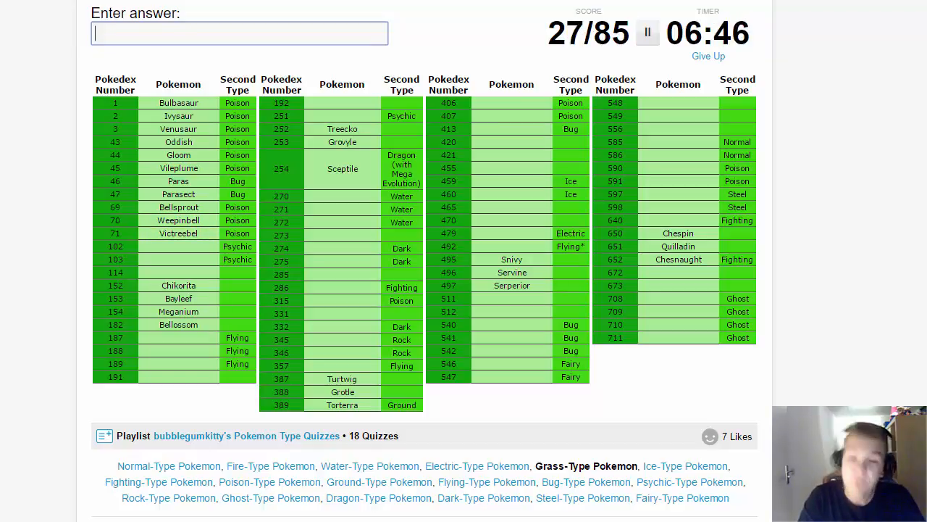
- Enter Exeggcute, Exeggutor, Tangela, Hoppip, Skiploom and Jumpluff
text(exegg)
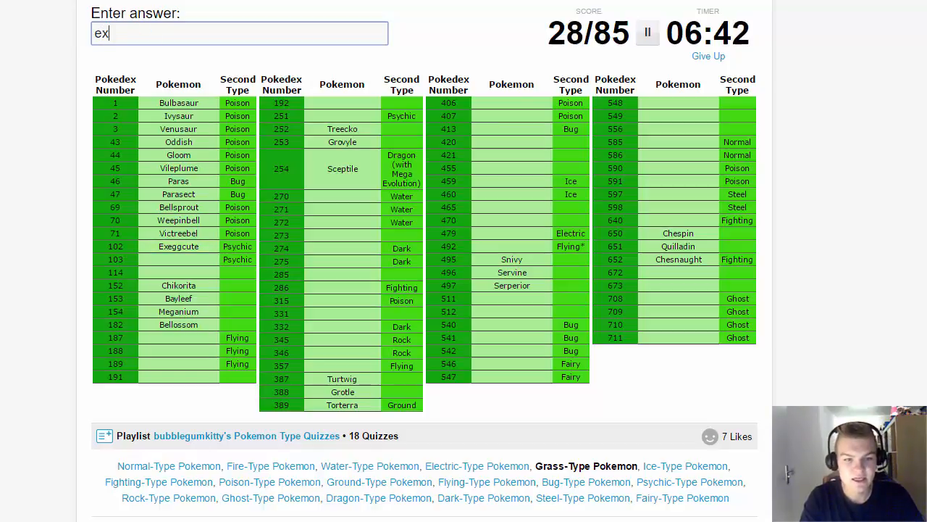
text(exeggutor)
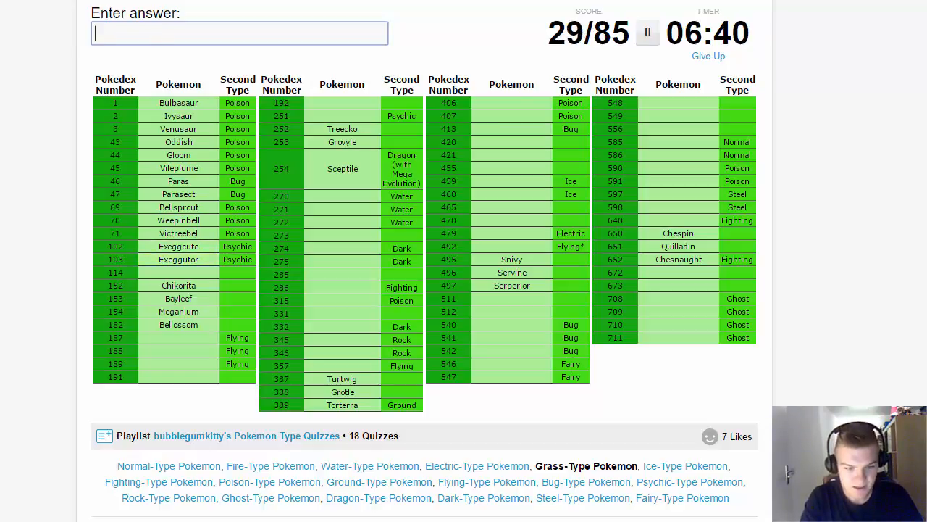
text(Tangela)
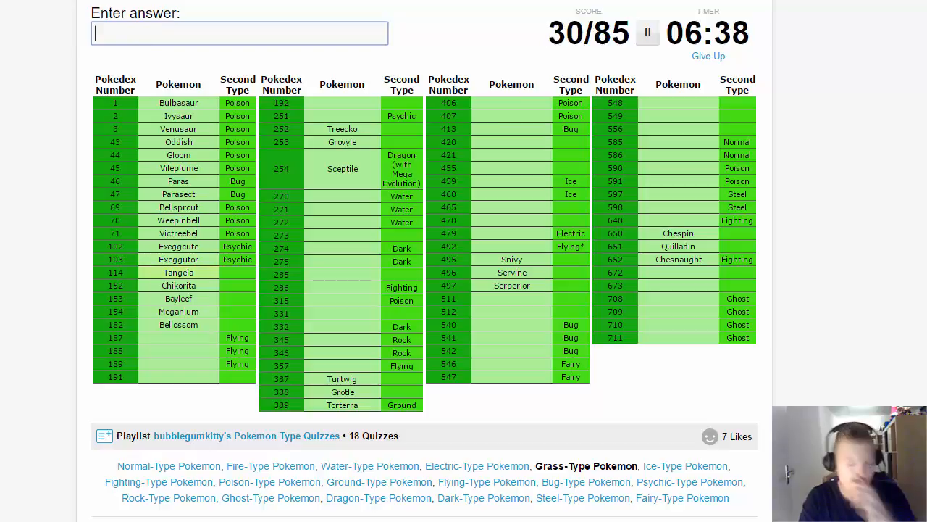
text(ho)
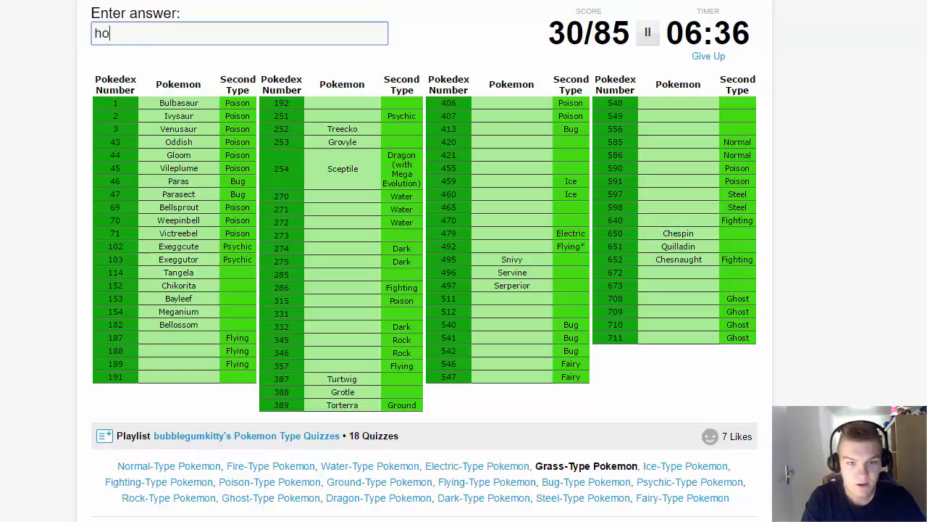
text(skip)
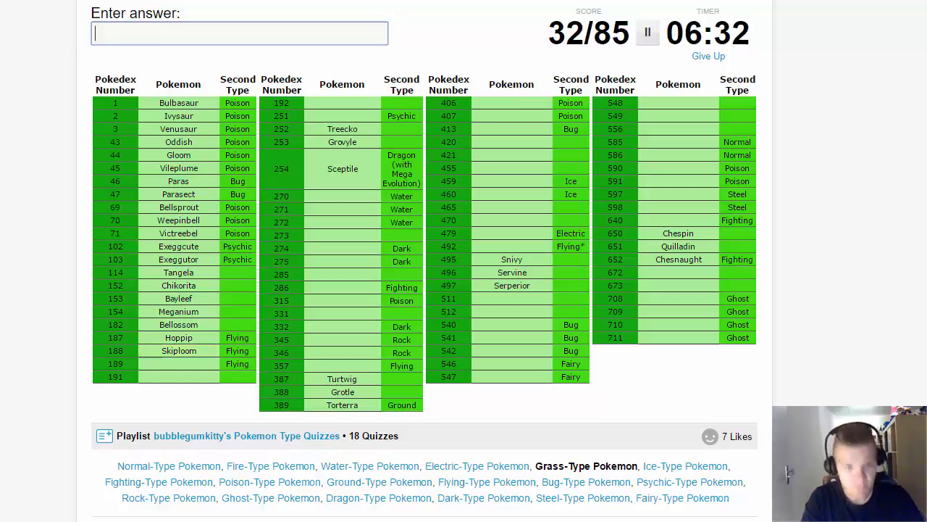
text(Jumpluff)
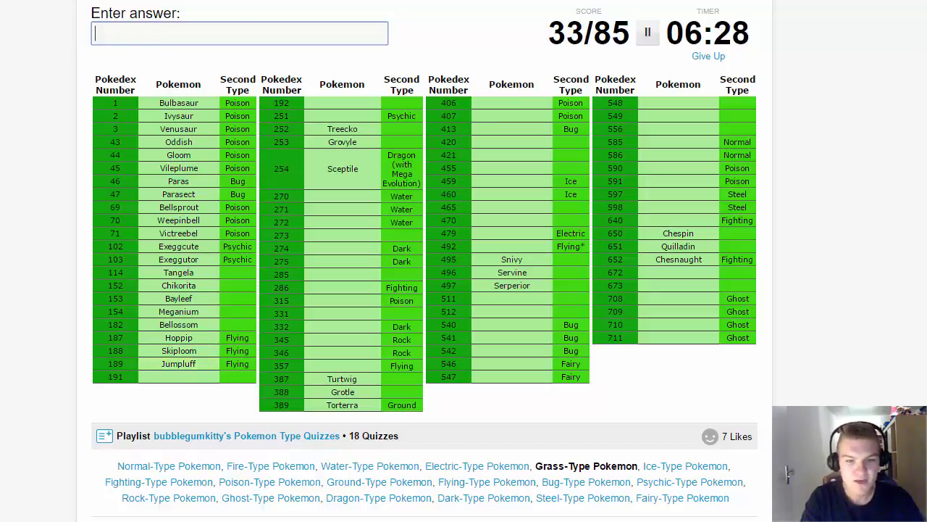
- Enter Sunkern, Sunflora, Celebi, the Lotad line, Seedot and Shiftry
text(Sunkern)
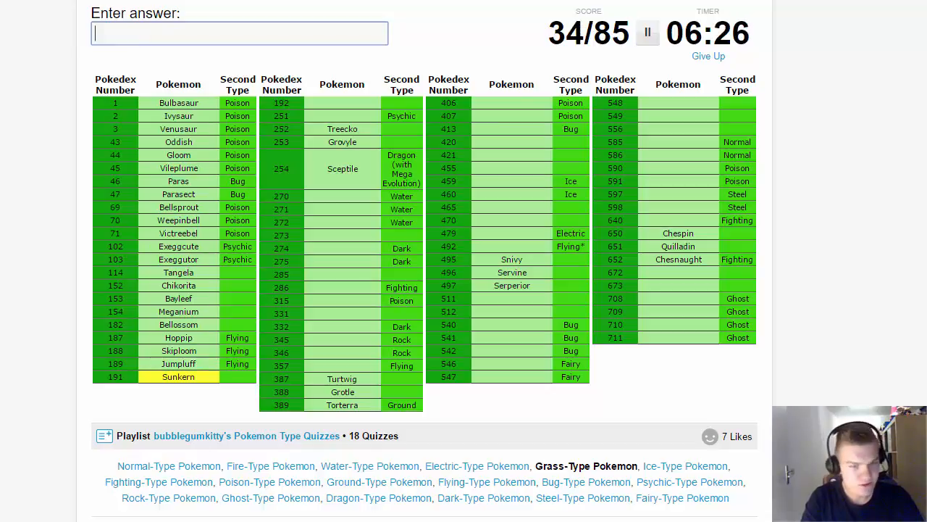
text(Sunflora)
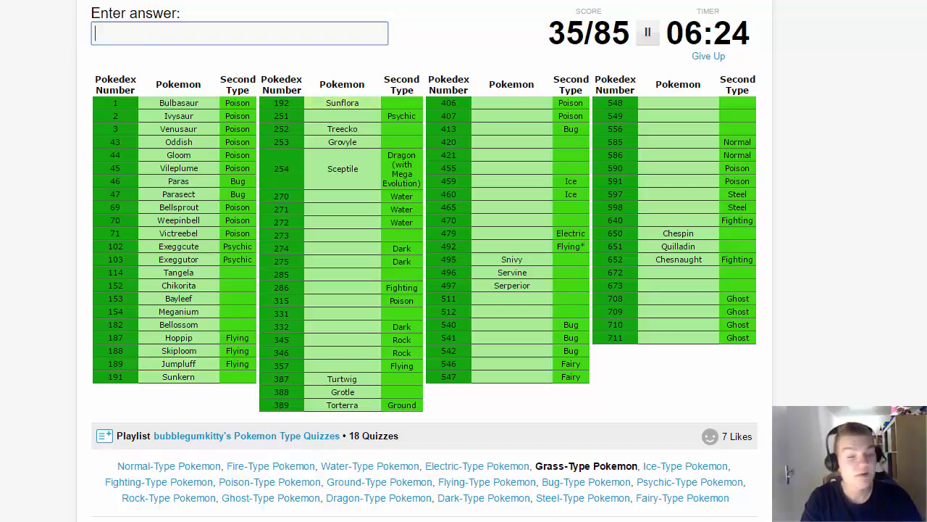
text(Celebi)
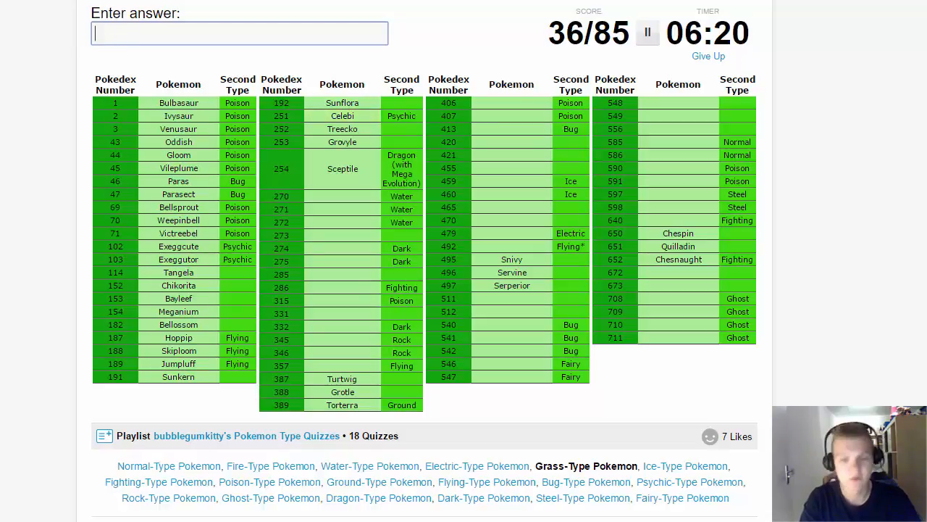
text(Lotad)
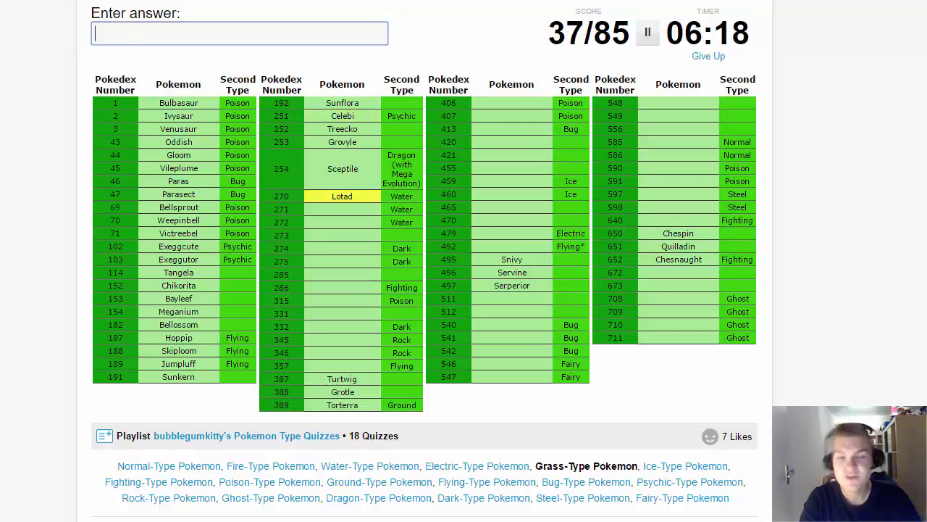
text(Lombre)
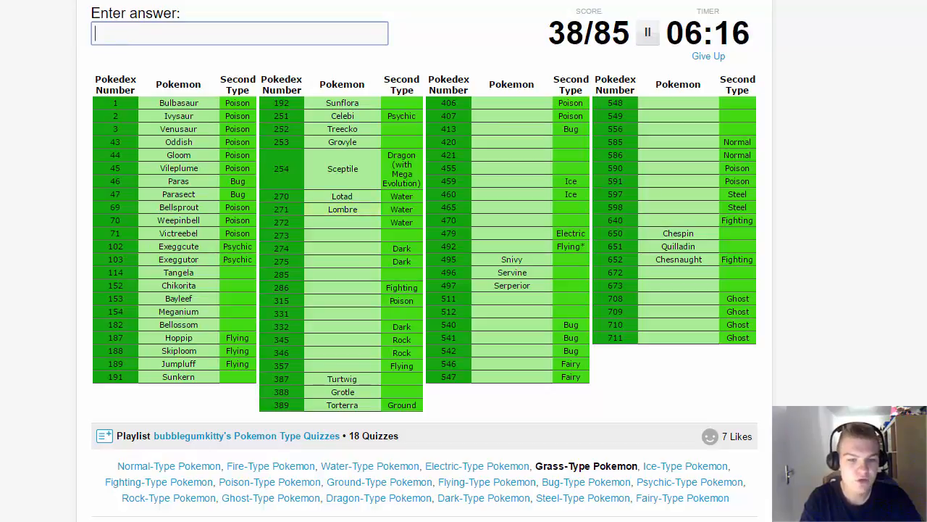
text(Ludicolo)
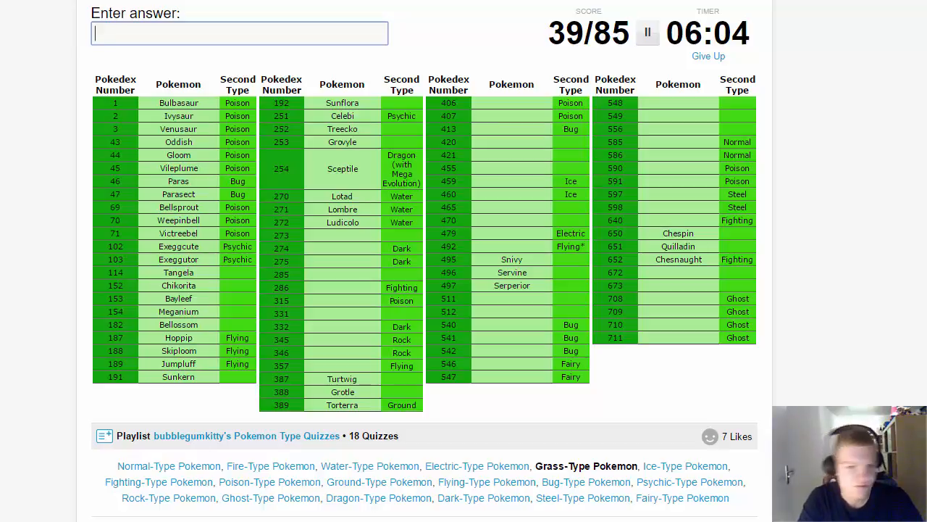
text(see)
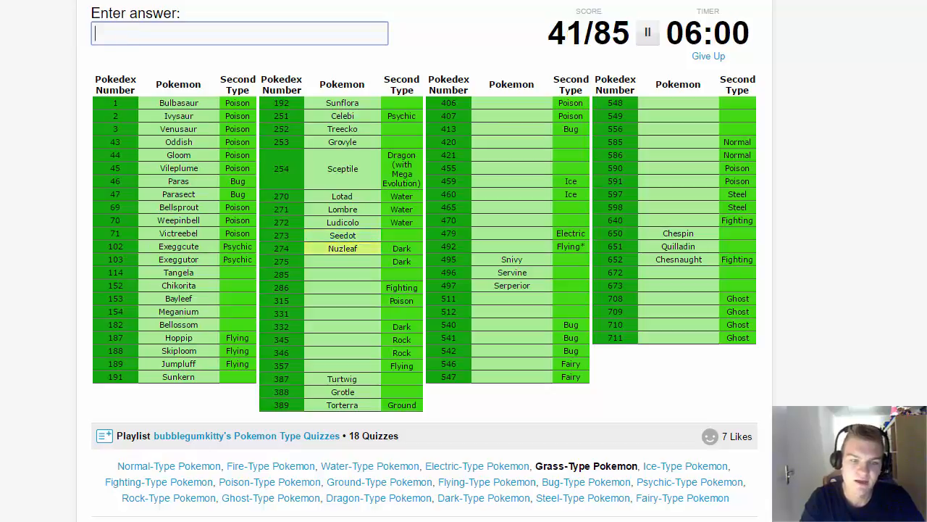
text(Shiftry)
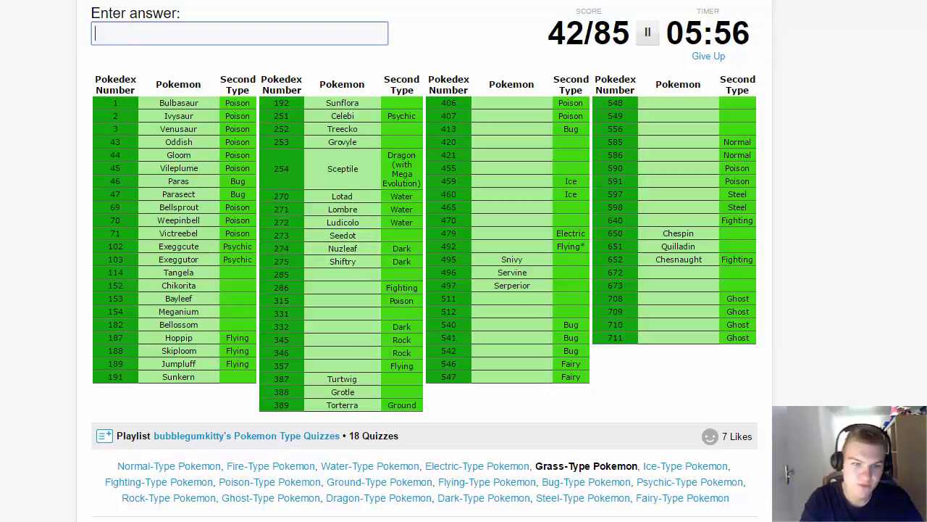
- Enter Shroomish, Breloom, Roselia, Roserade, Cacnea, Cacturne, Cradily and Tropius
text(Shroomish)
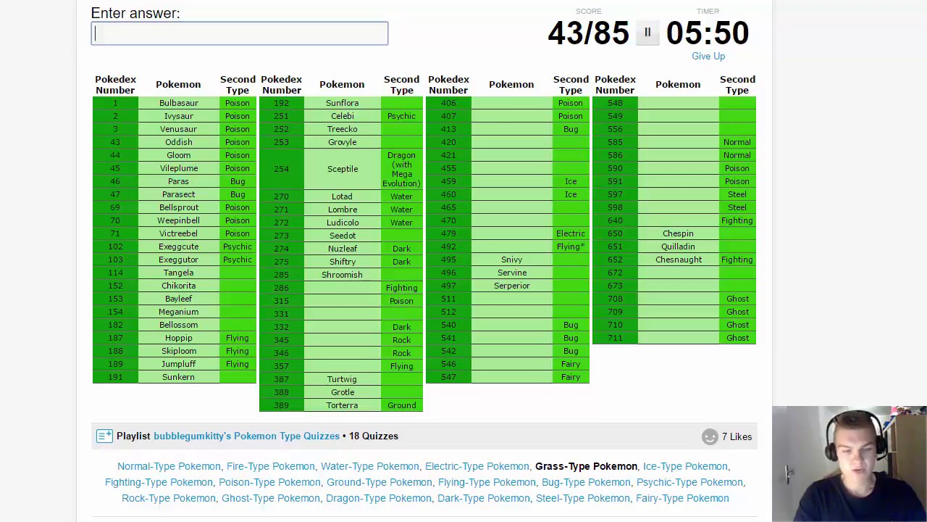
text(brel)
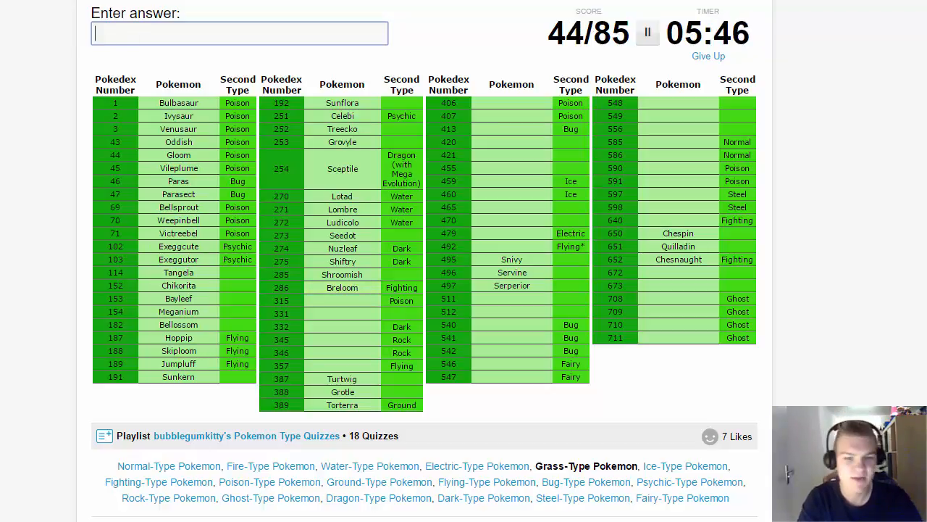
text(rosel)
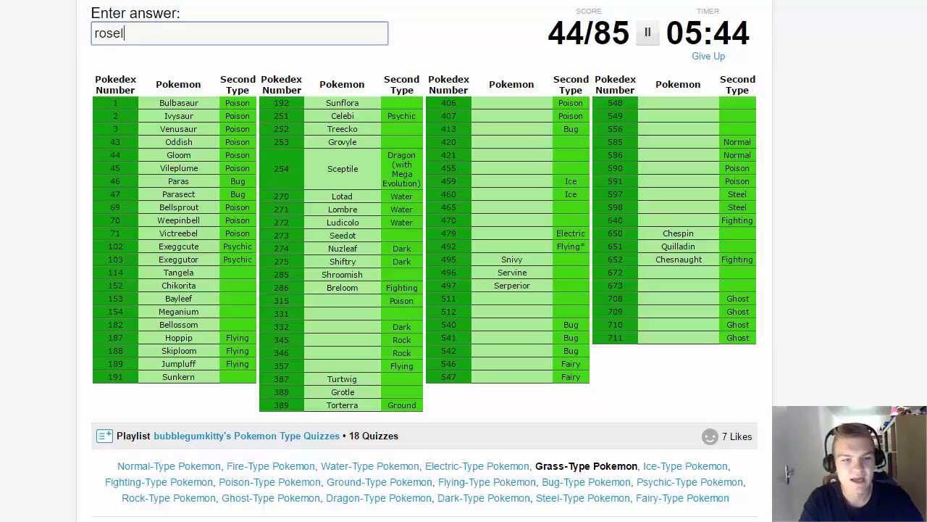
text(rosel)
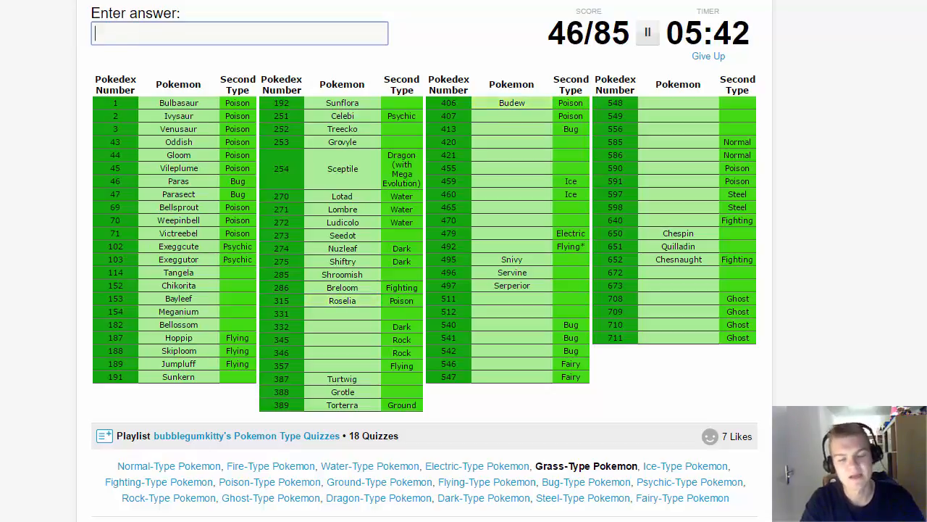
text(roserade)
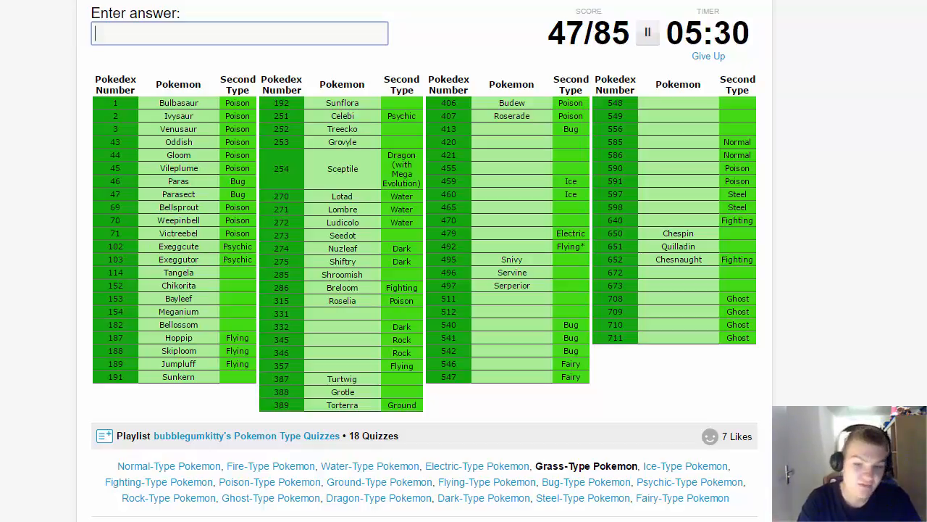
text(ca)
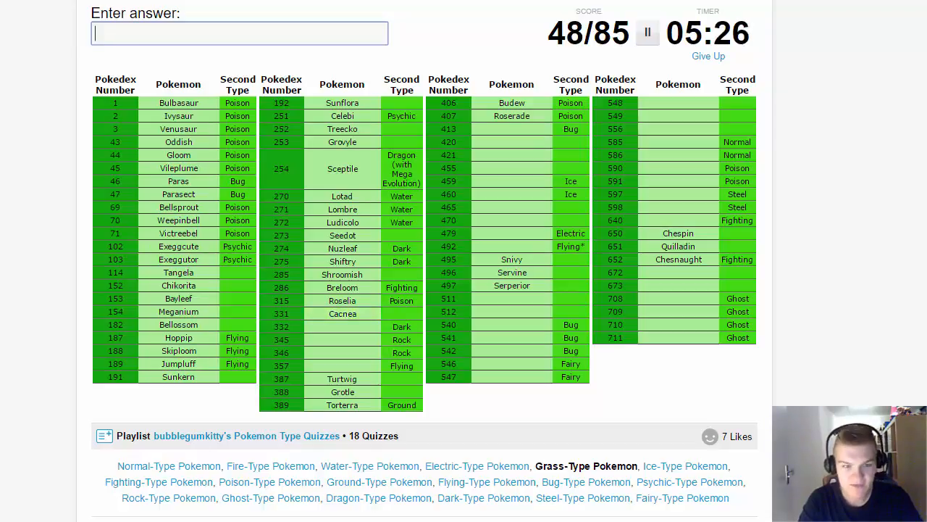
text(Cacturne)
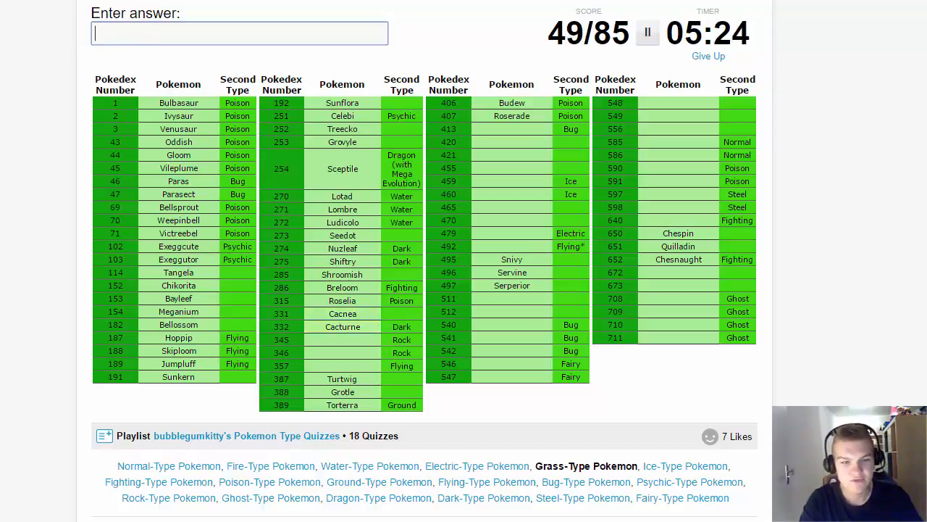
text(crad)
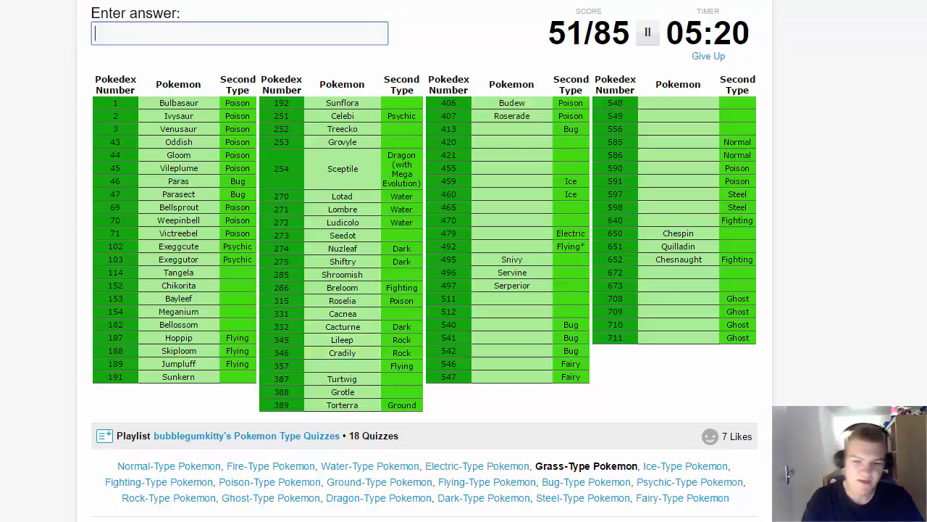
text(Tropius)
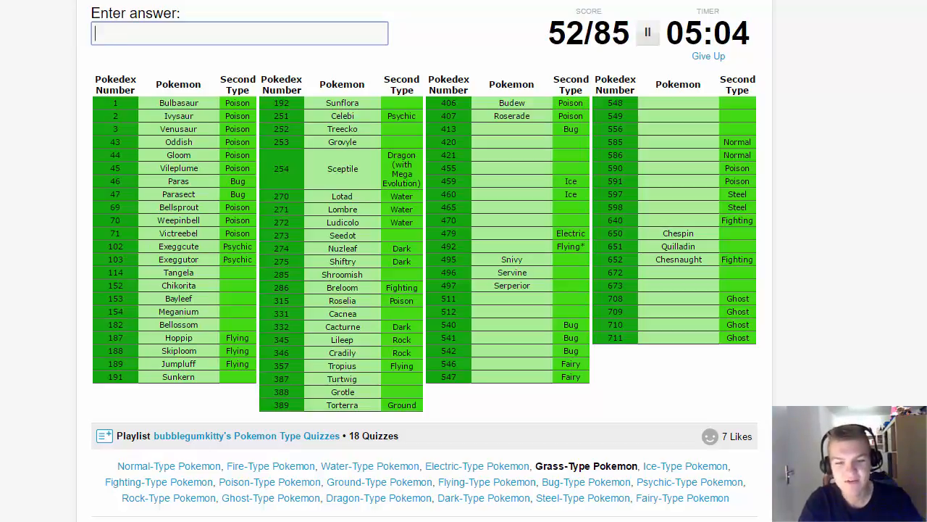
- Enter Wormadam, Cherubi, Tangrowth, Carnivine, Snover, Abomasnow, Rotom, Shaymin and Arceus
text(wormadam)
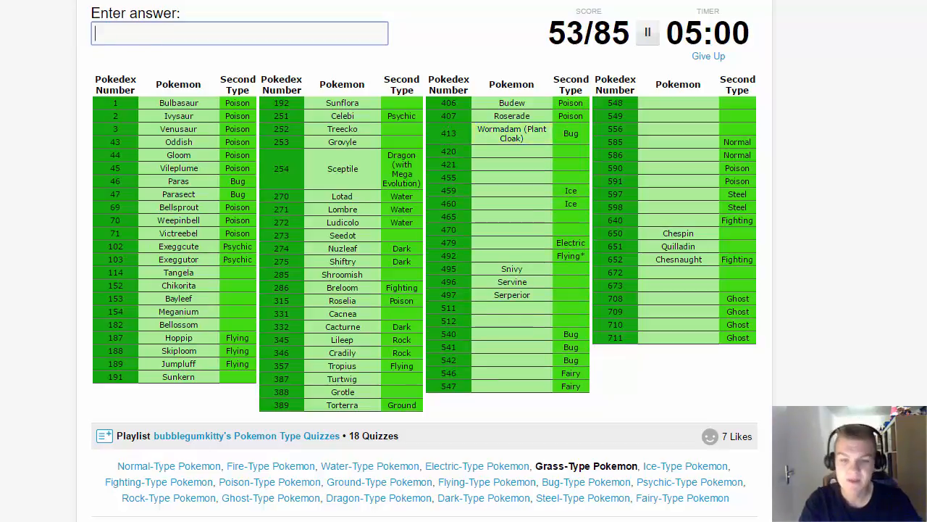
text(che)
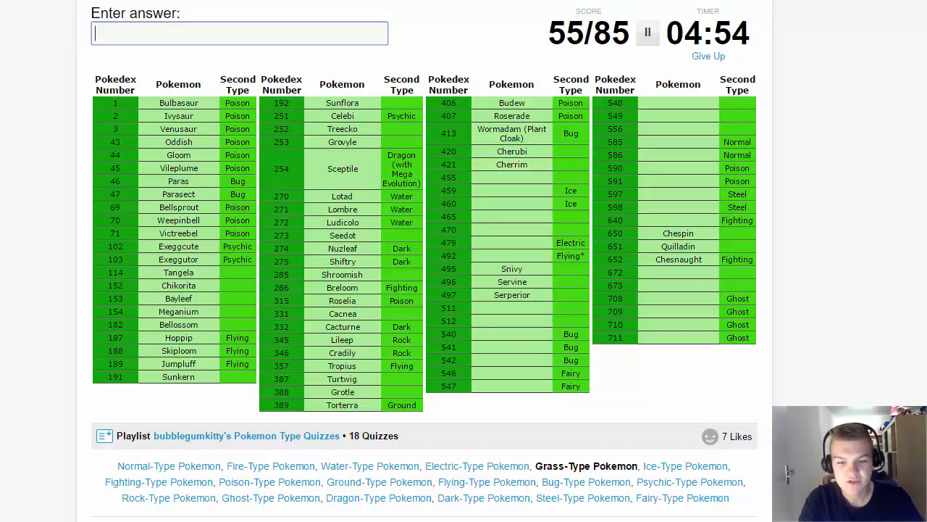
text(Tangrowth)
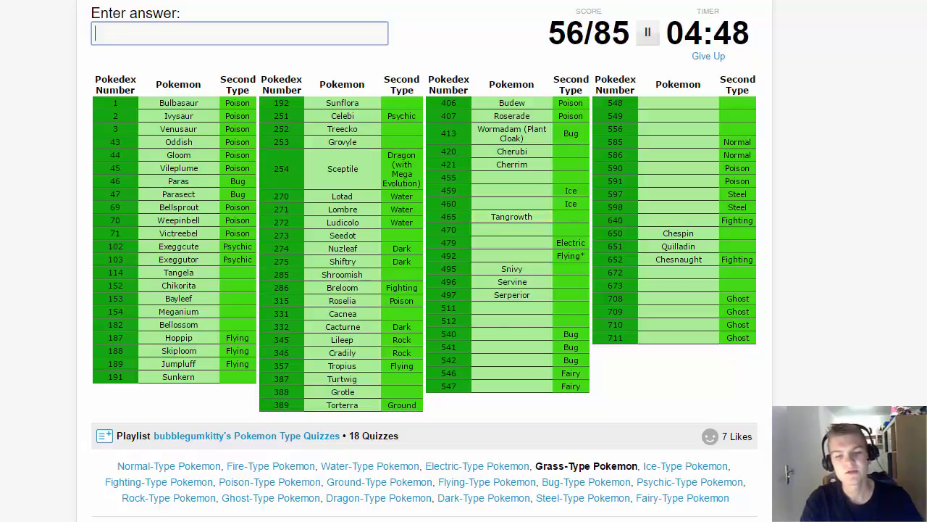
text(carn)
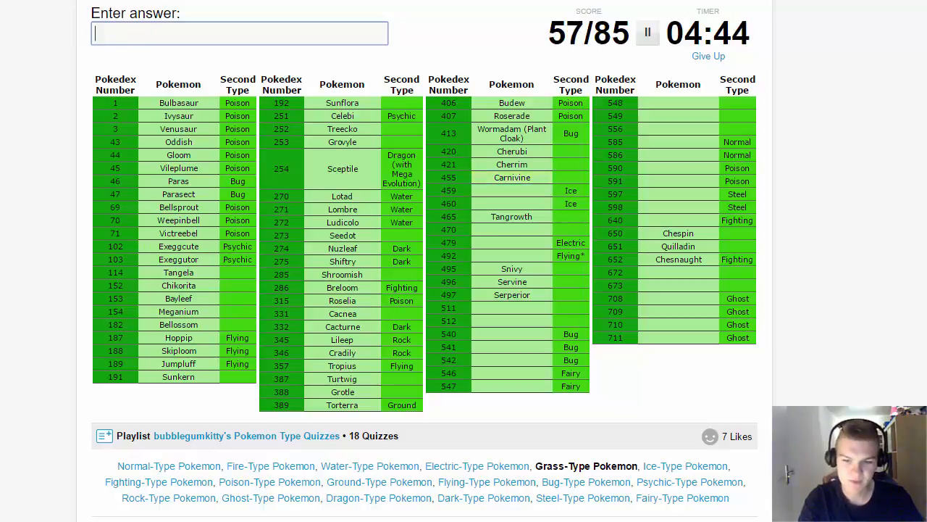
text(s)
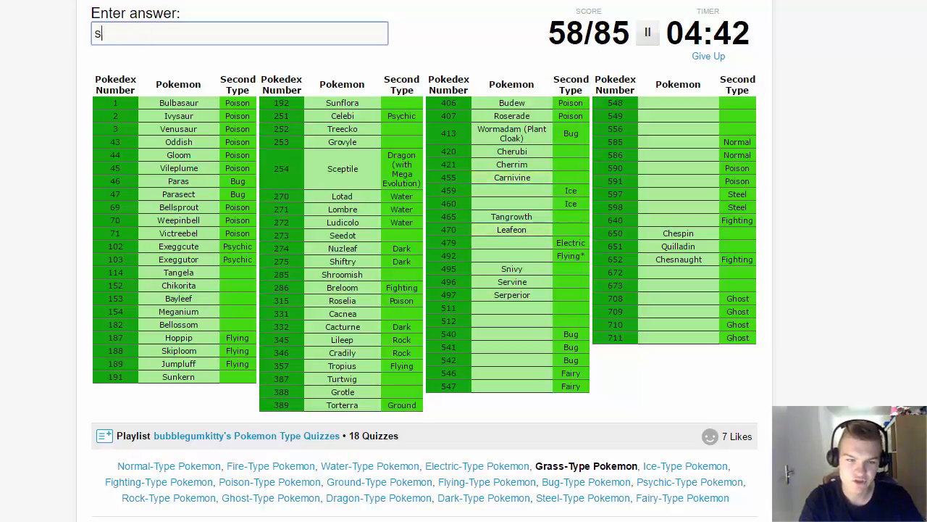
text(ab)
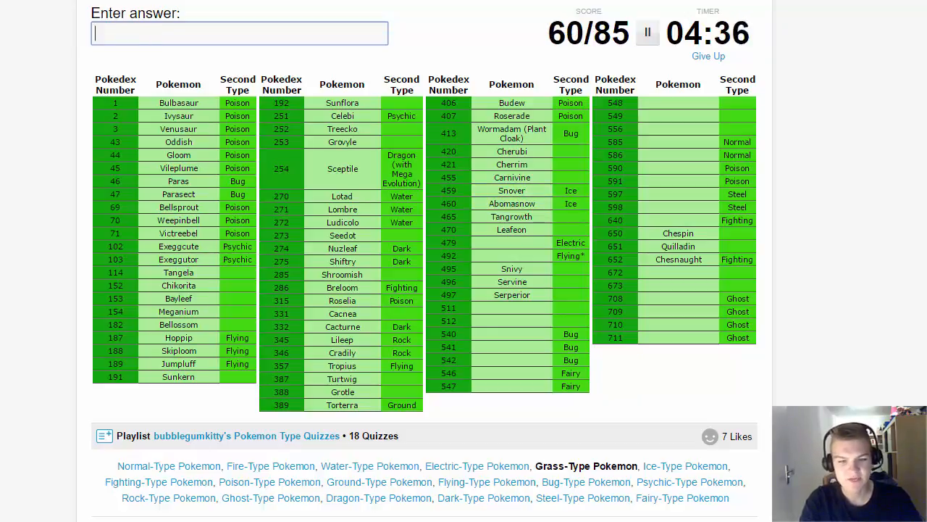
text(r)
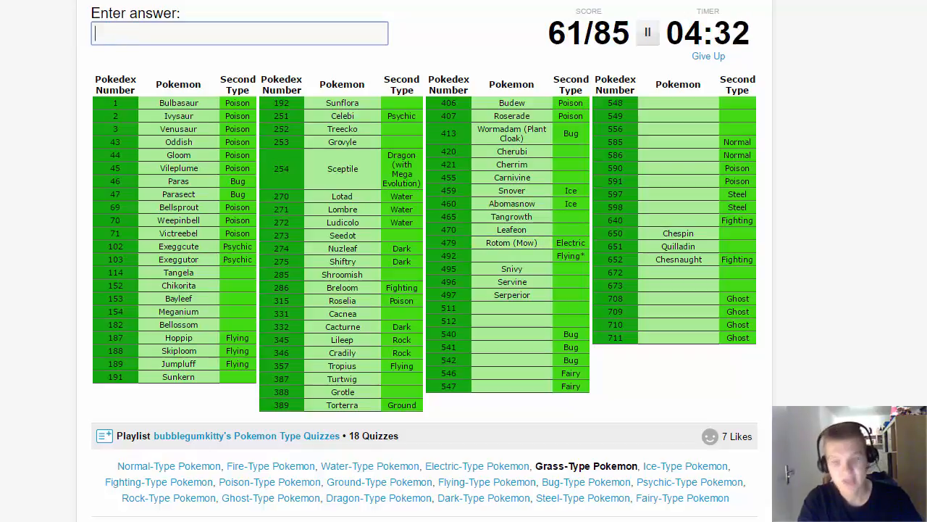
text(Shaymin)
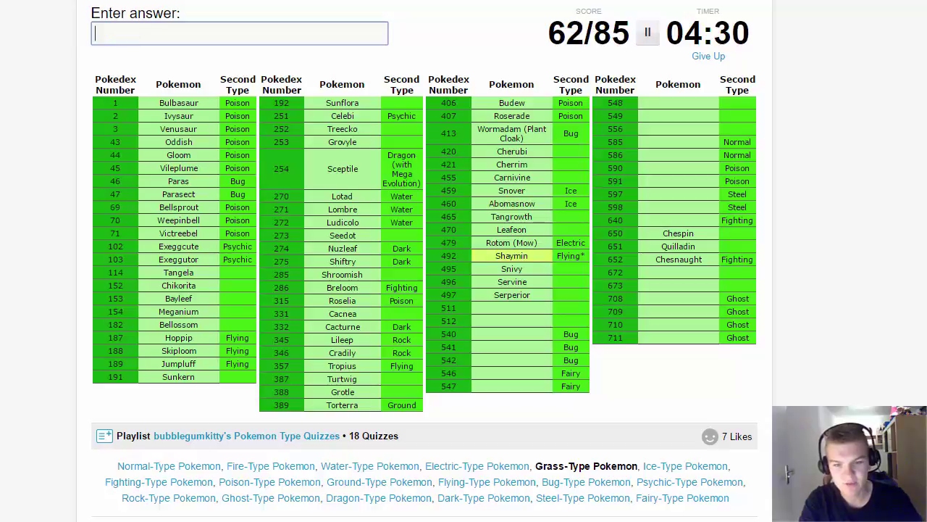
text(Arceus)
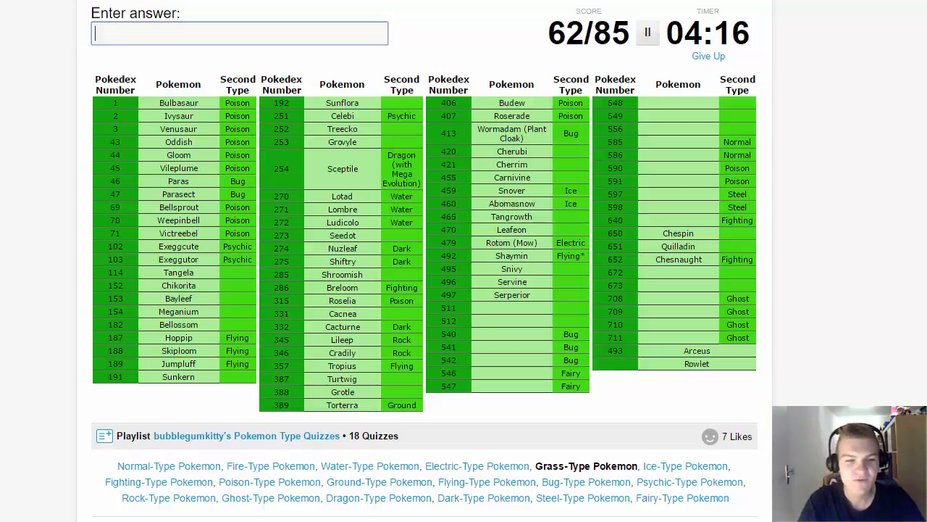
- Enter Pansage, Simisage, the Sewaddle line, Whimsicott, Cottonee and Petilil
text(Pansage)
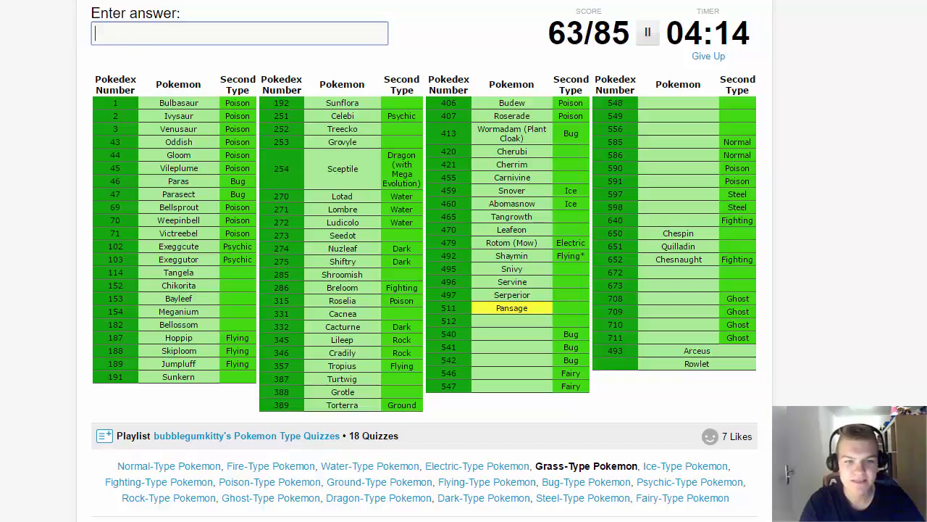
text(Simisage)
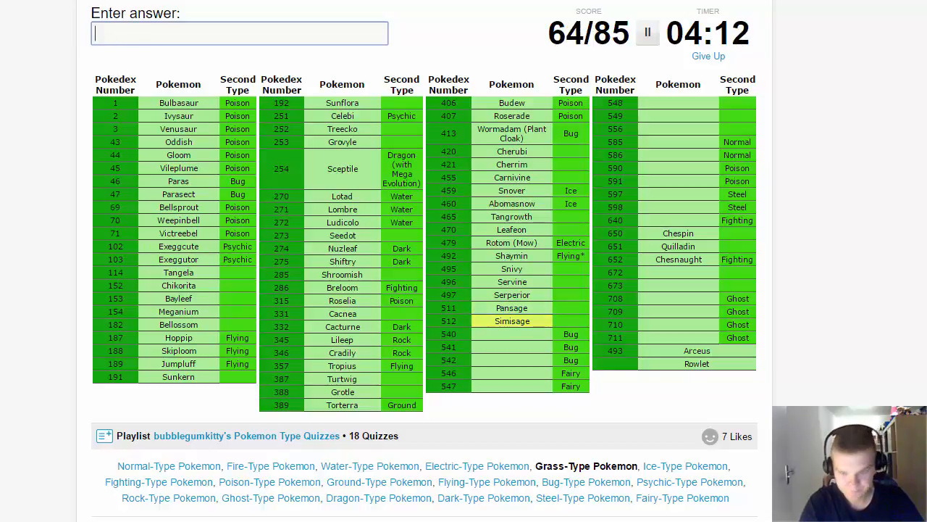
text(sew)
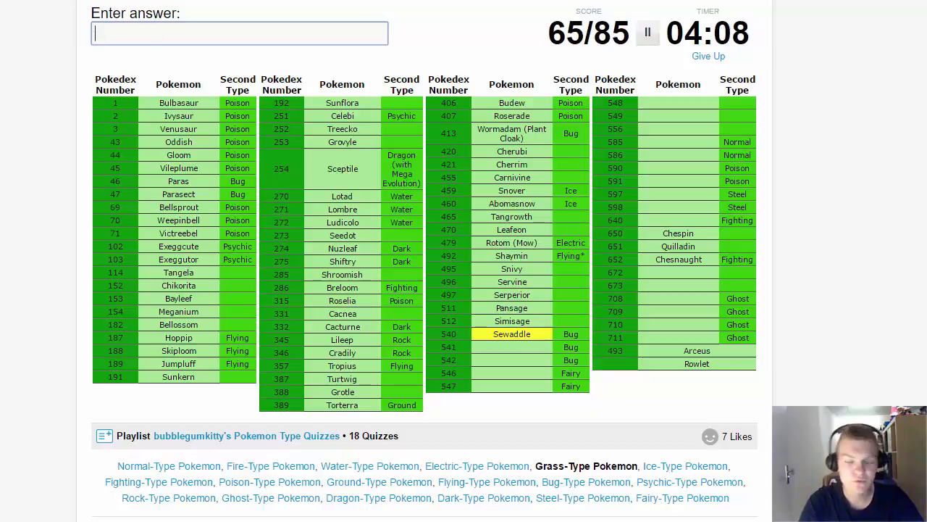
text(Swadloon)
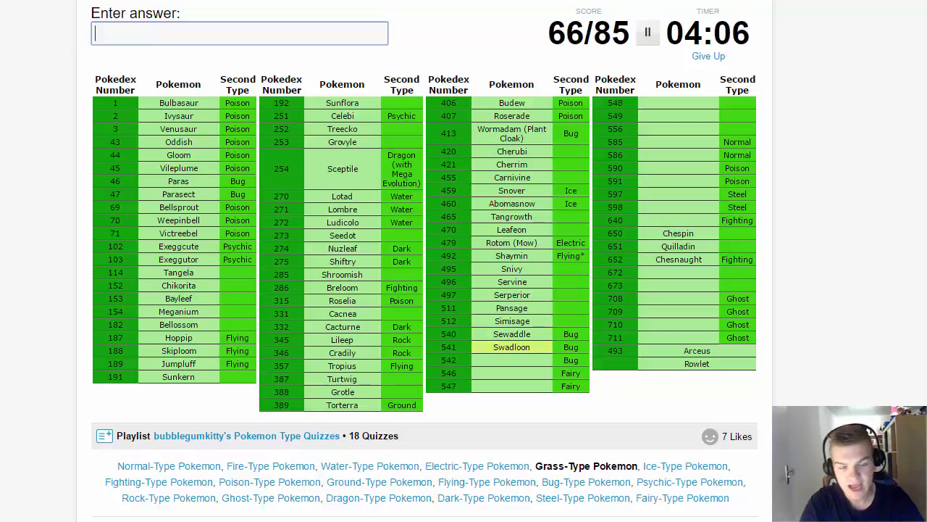
text(Leavanny)
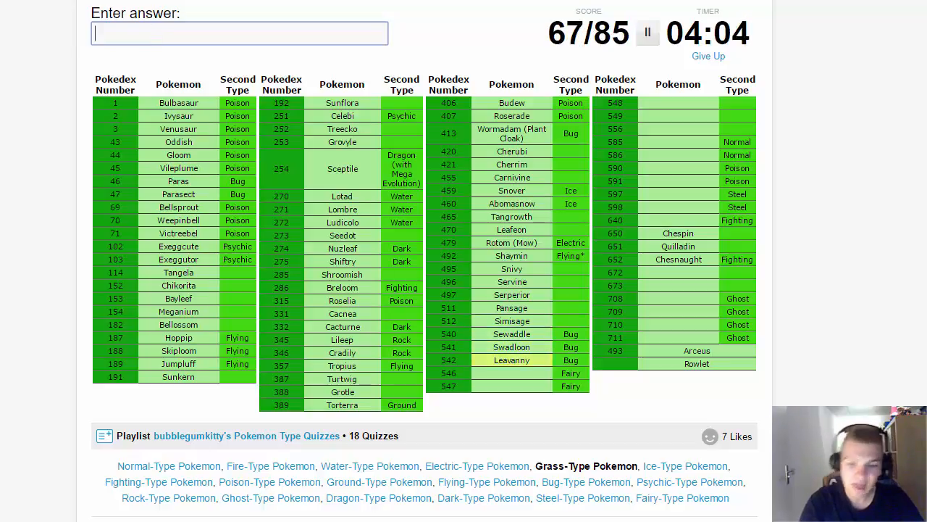
text(s)
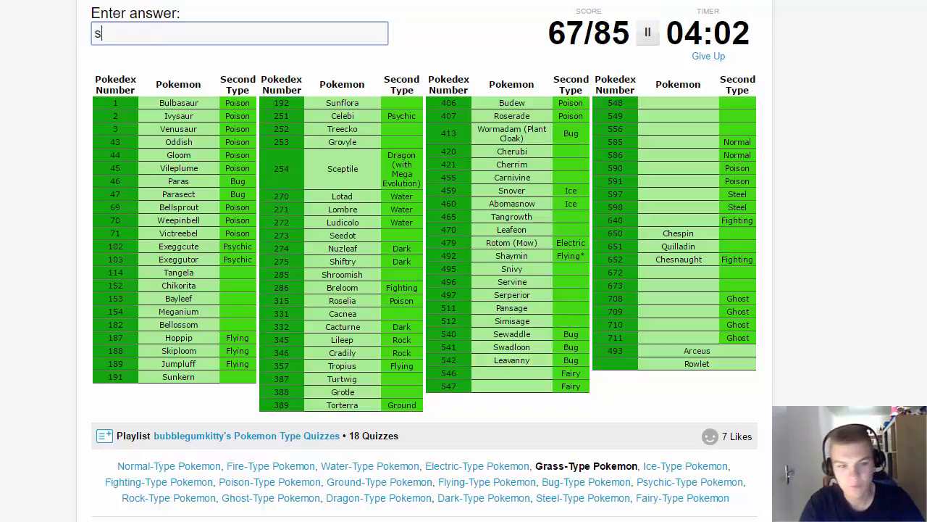
text(whimsicott)
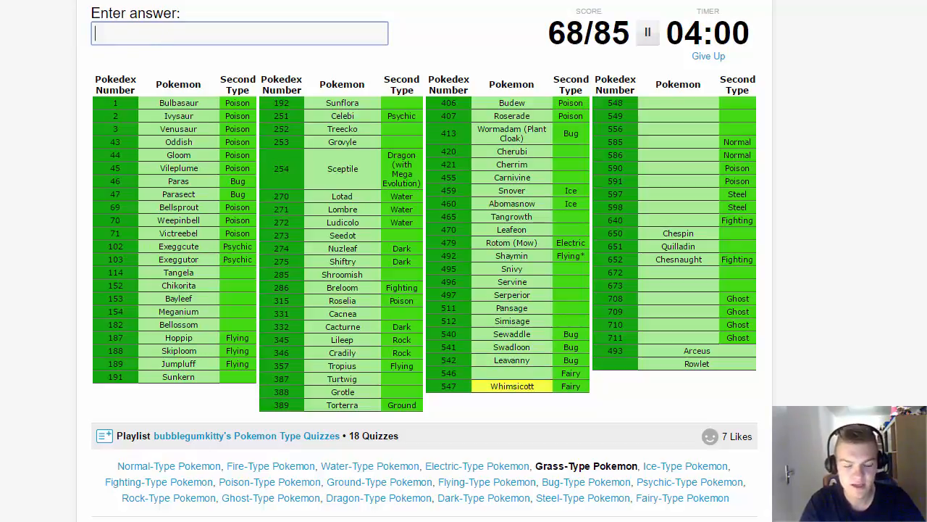
text(cotto)
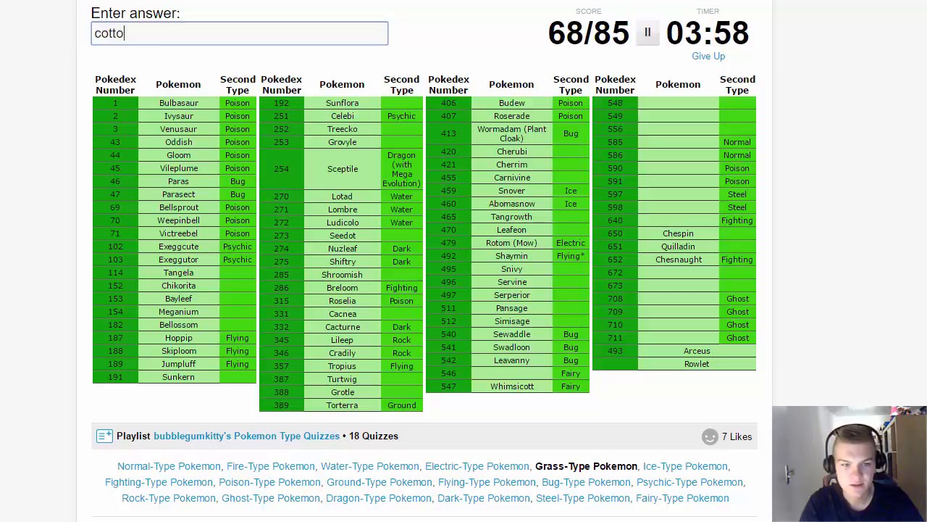
text(cottonee)
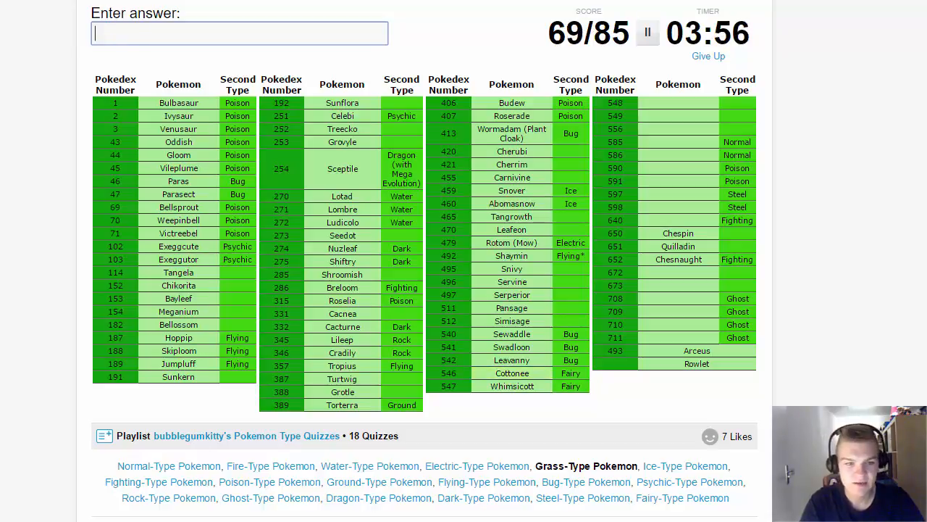
text(Petilil)
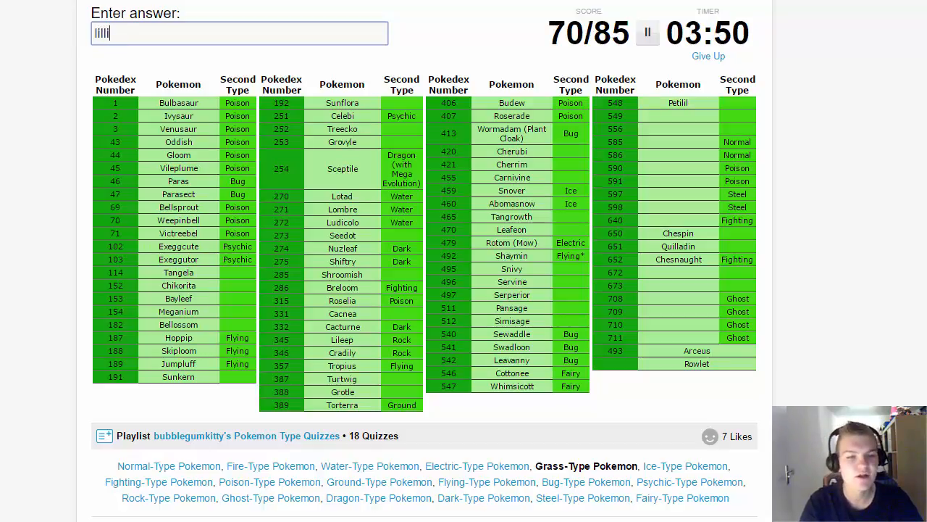
- Enter Lilligant, Maractus, Sawsbuck, Foongus, Amoonguss, Ferroseed, Virizion, Gogoat and Pumpkaboo
text(lilligant)
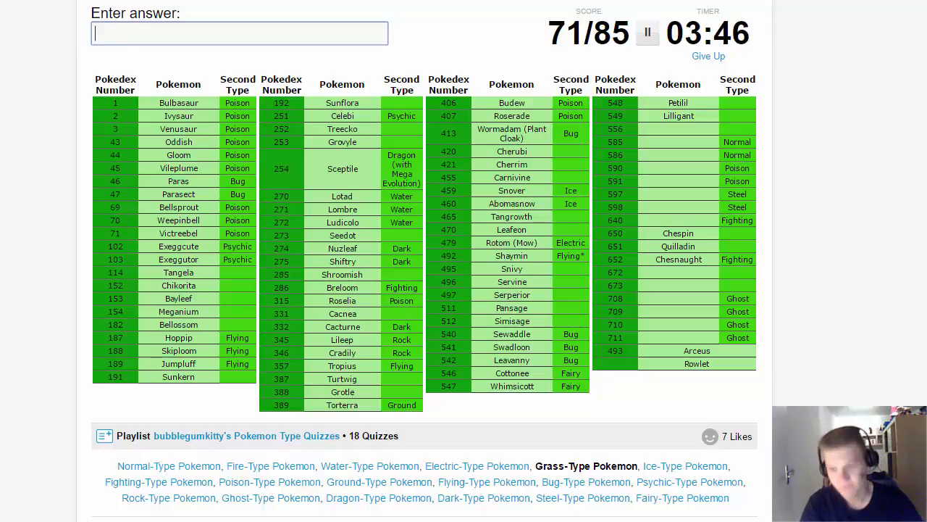
text(marac)
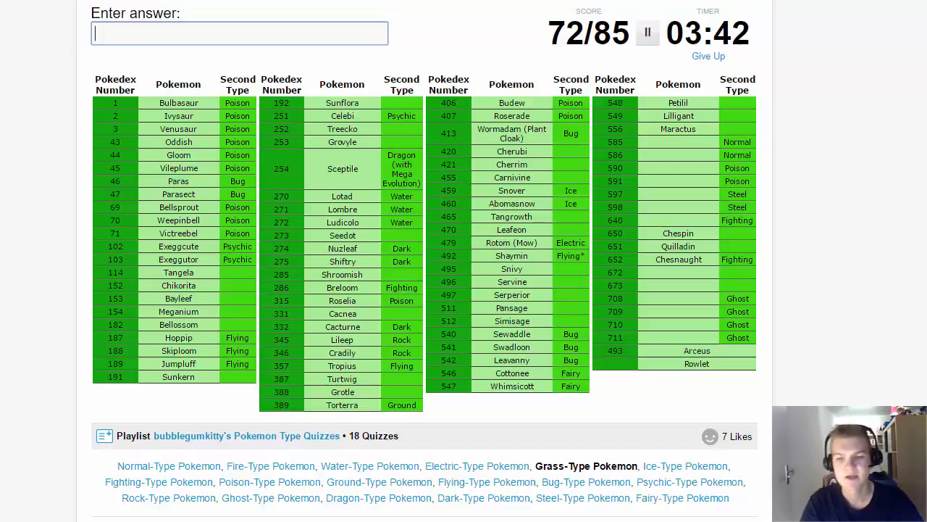
text(saw)
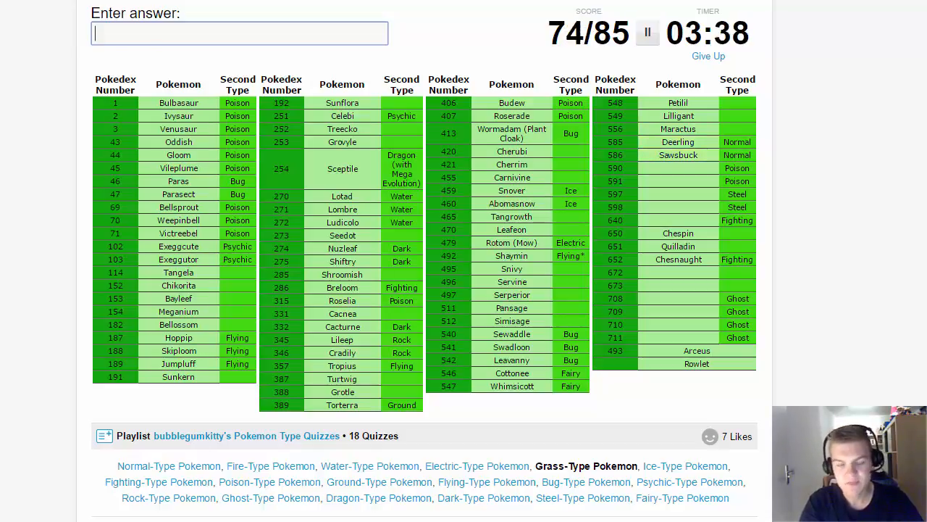
text(Foongus)
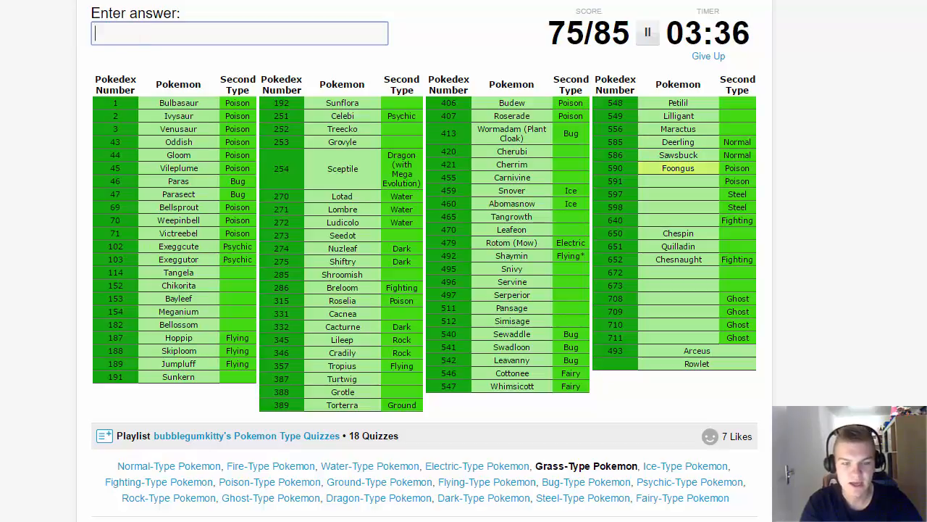
text(Amoonguss)
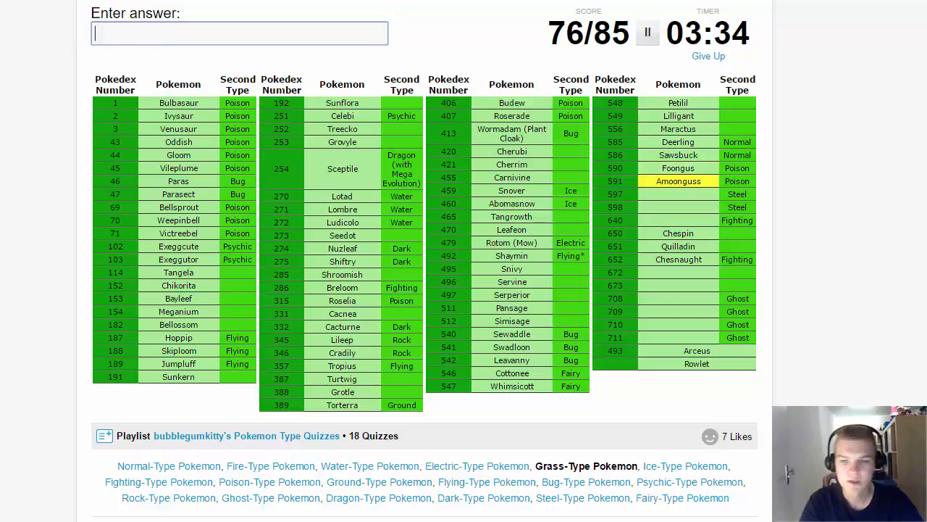
text(fer)
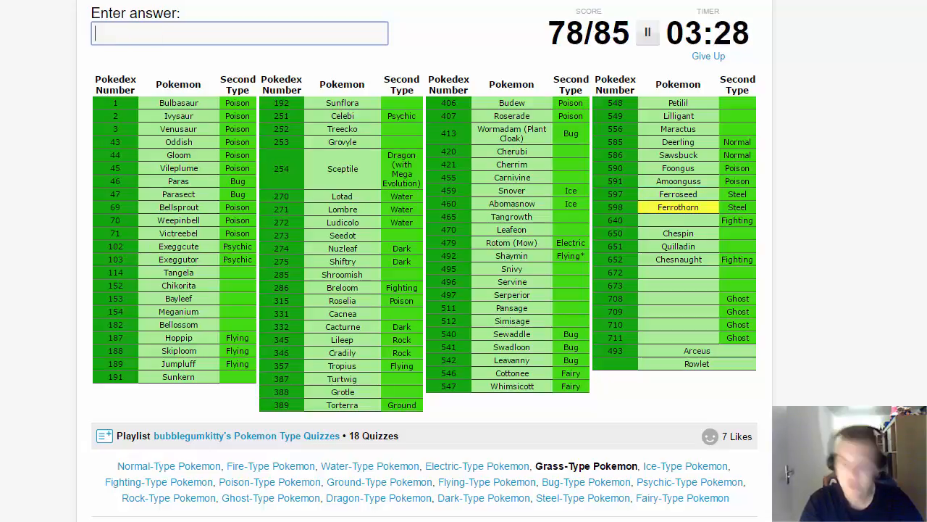
text(viriz)
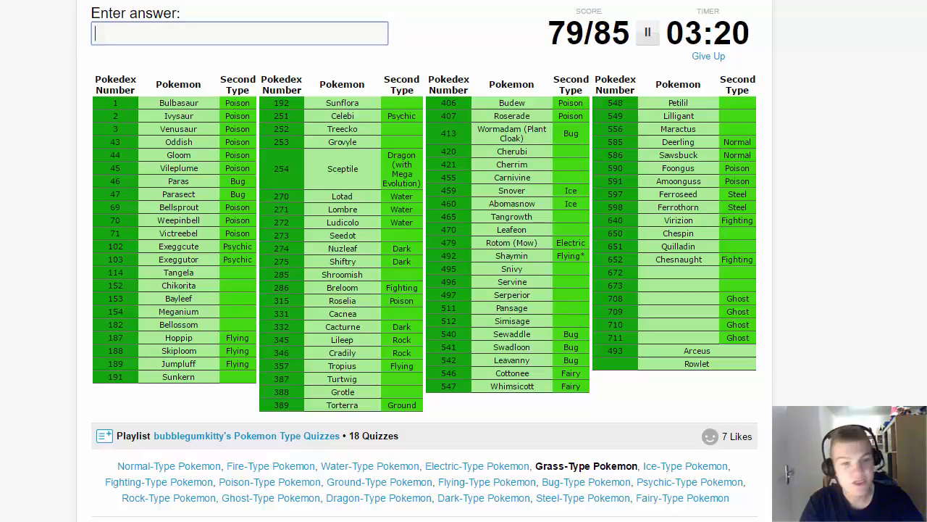
text(gogoat)
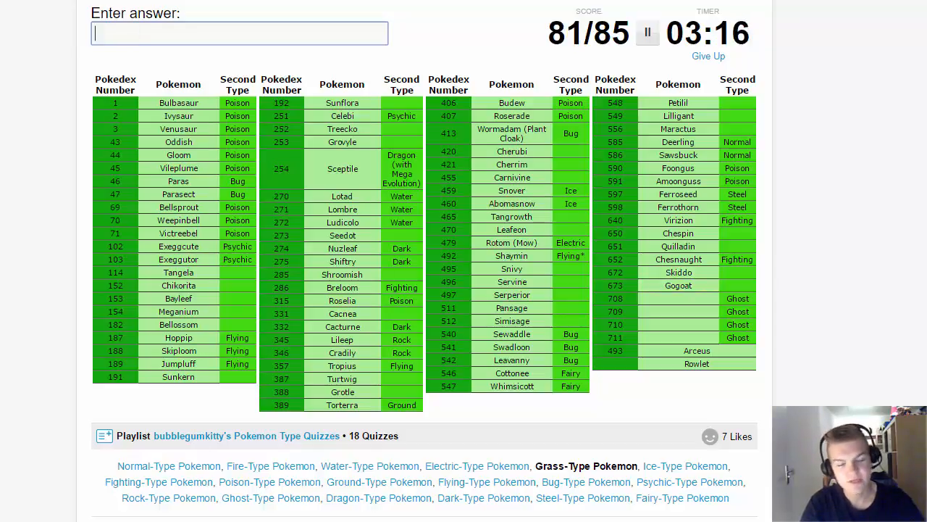
text(pump)
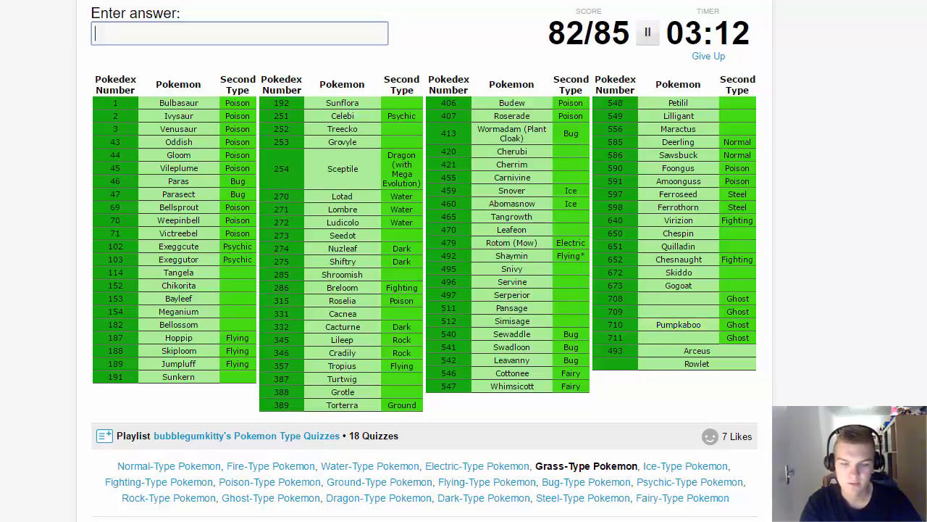
- Enter Trevenant, Gourgeist and Phantump, then scroll to the 100% results banner
text(trev)
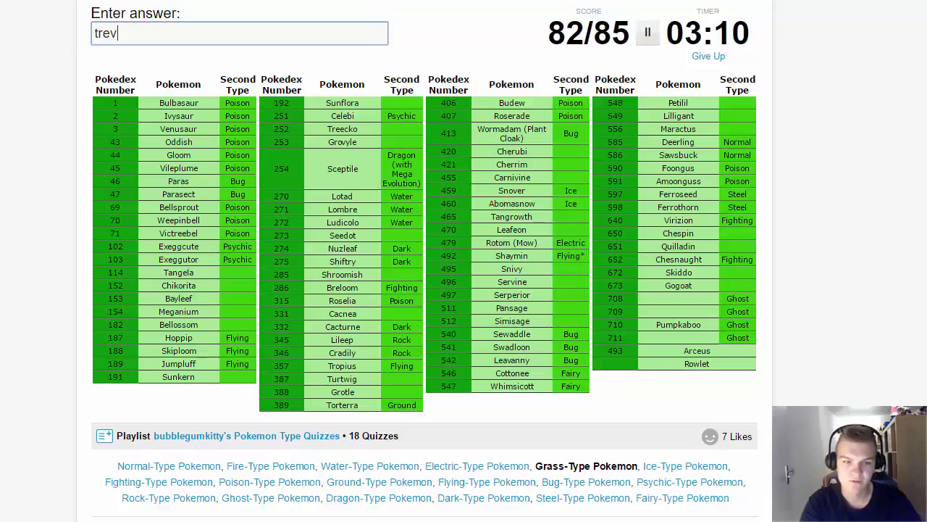
text(gour)
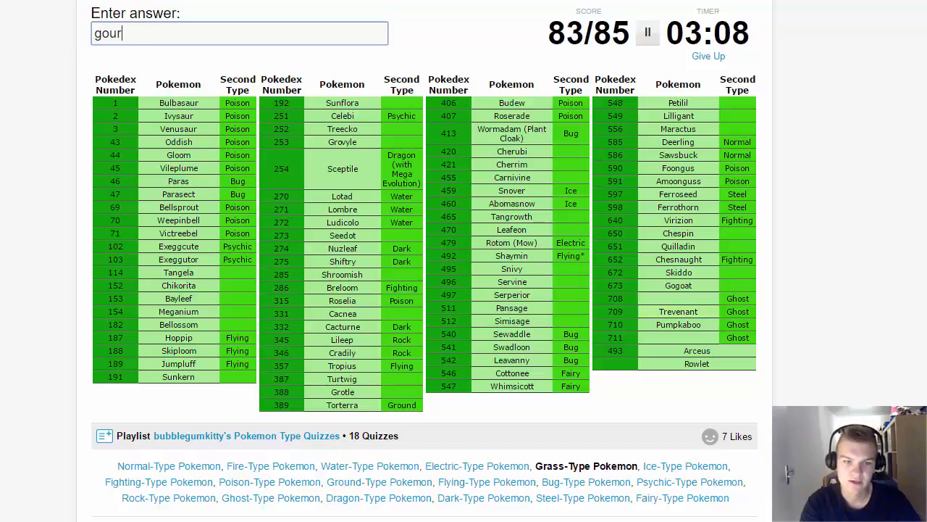
text(phantu)
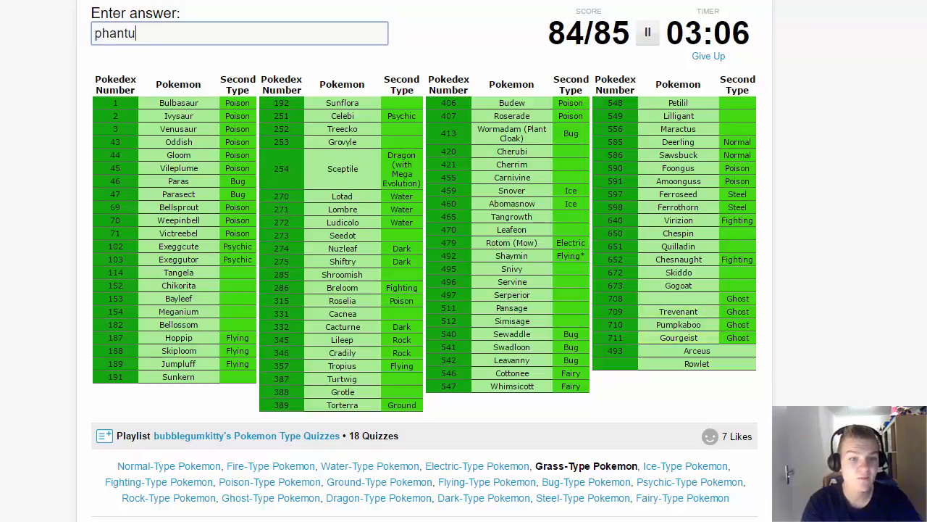
text(phantump)
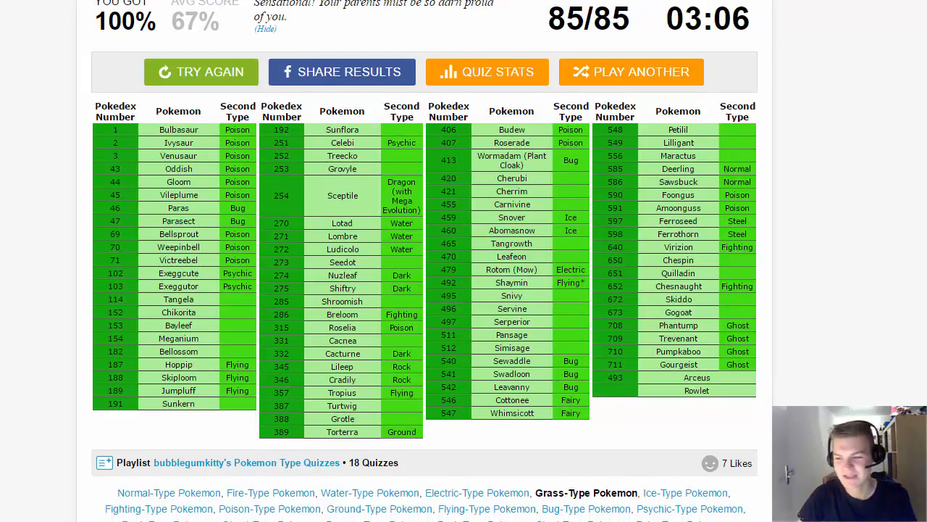
scroll(down, 3)
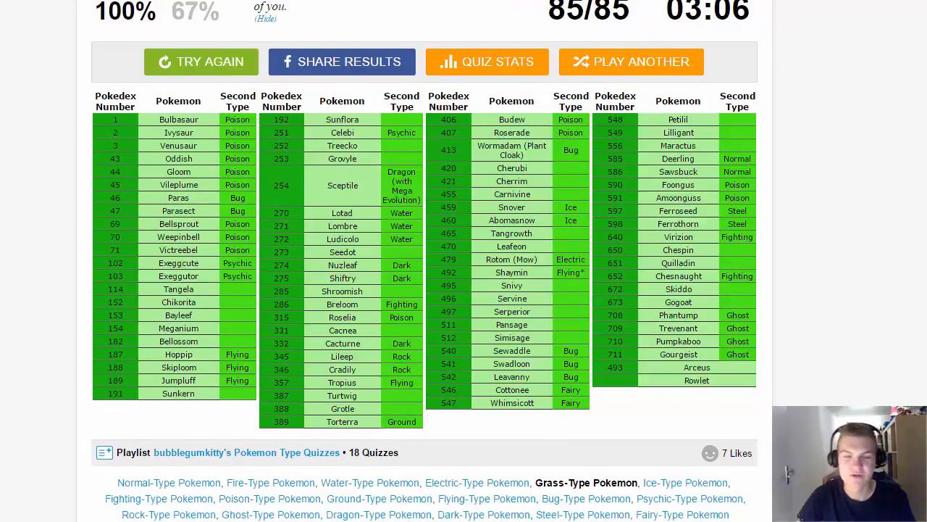